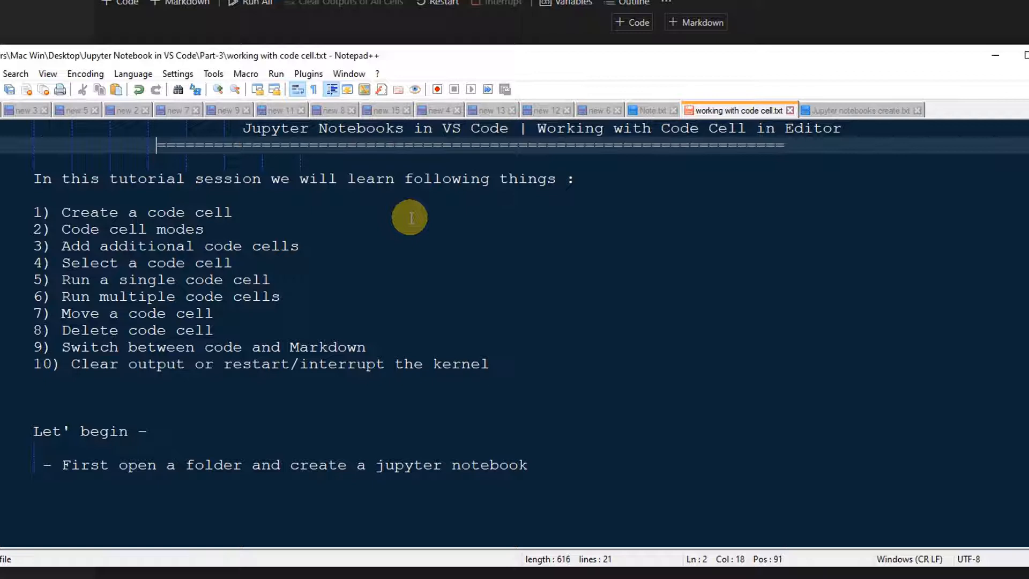
Extend the '=' underline across the full tutorial title in the Notepad++ notes
type("=======")
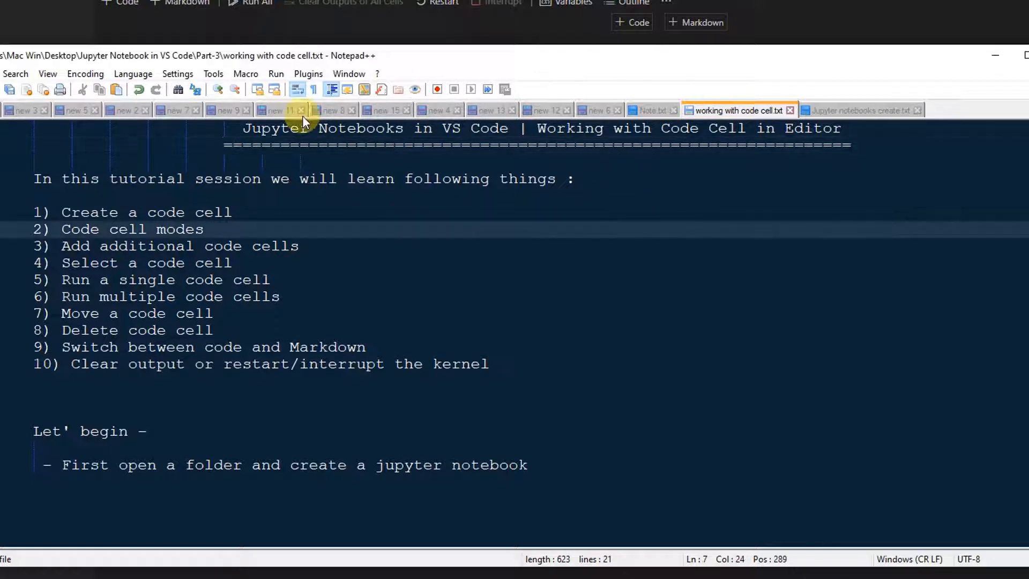
double_click(561, 128)
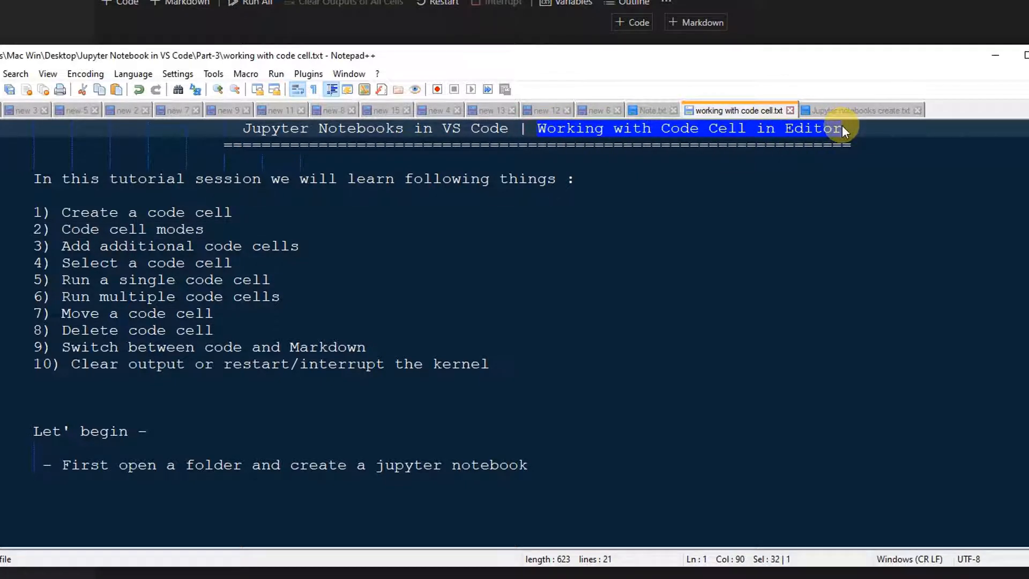
mouse_move(604, 373)
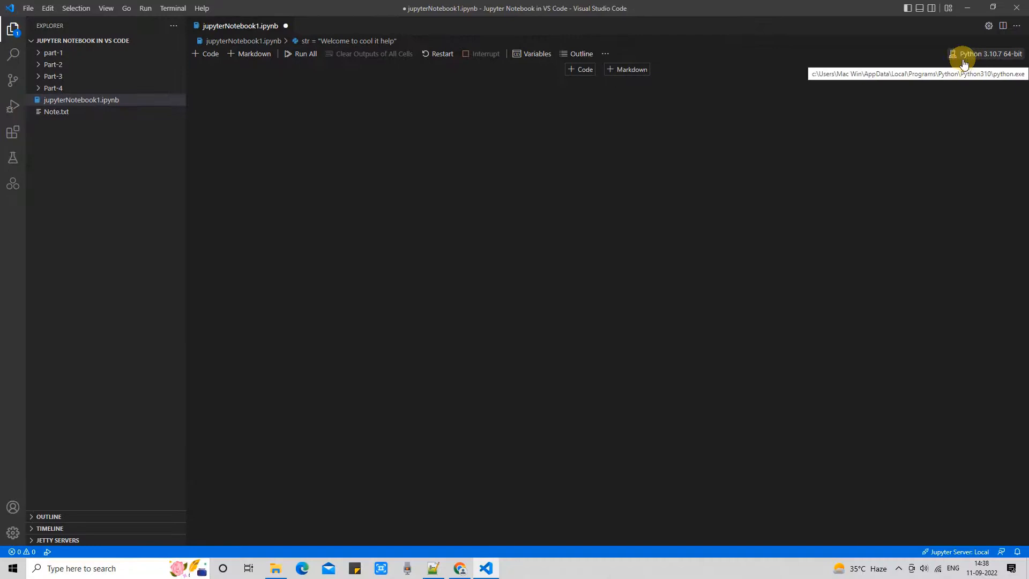
left_click(984, 54)
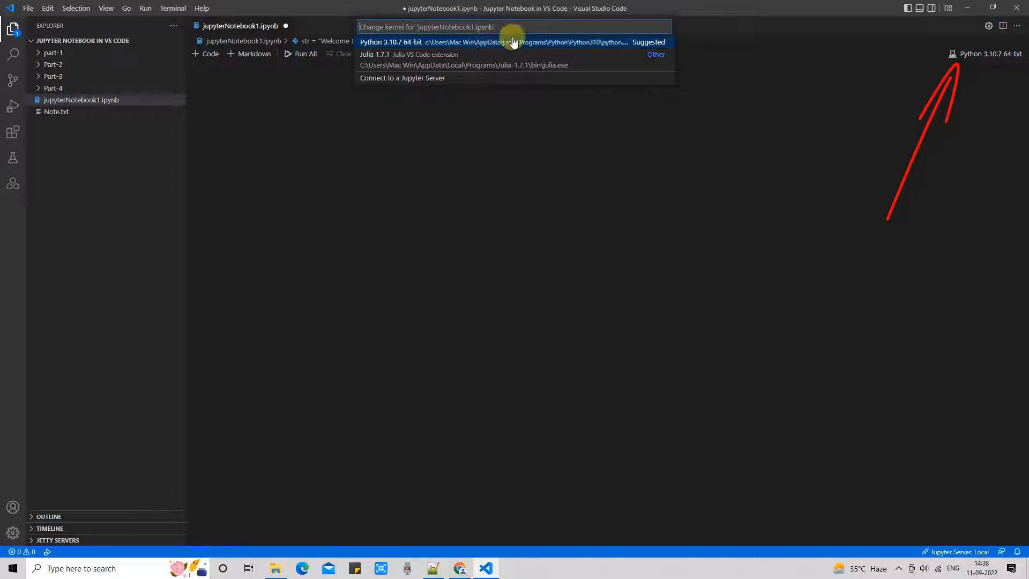
left_click(390, 42)
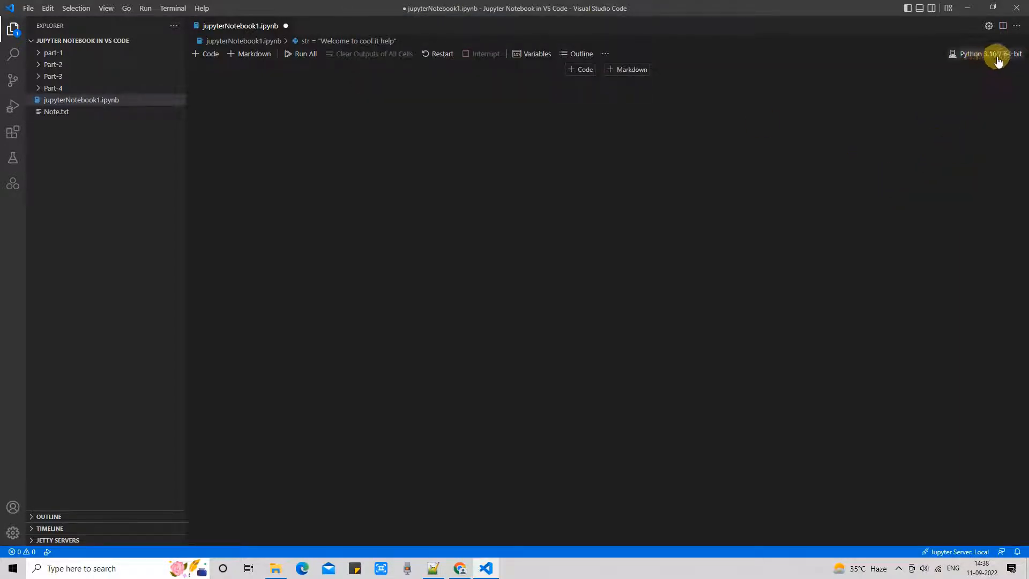
mouse_move(987, 54)
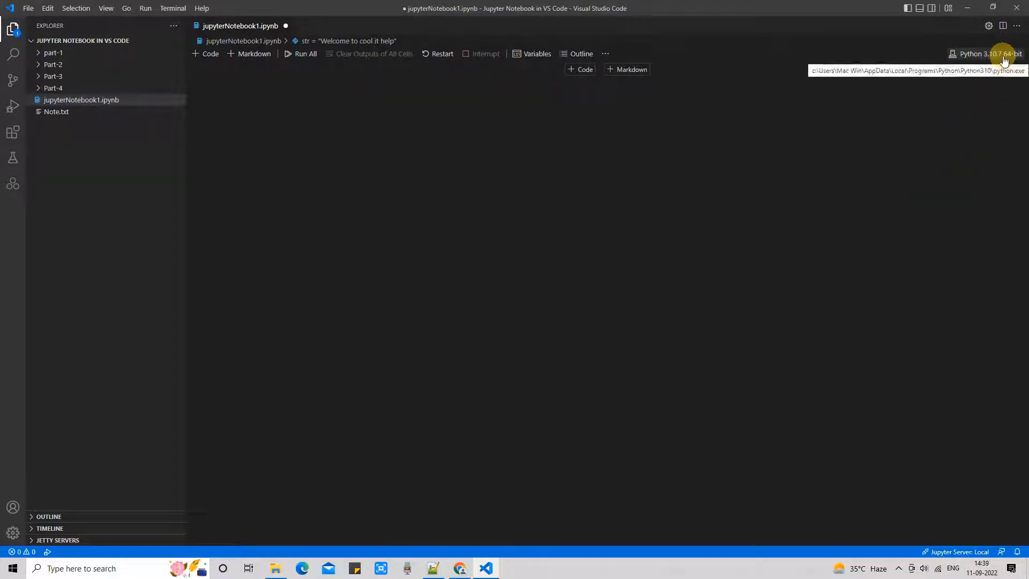
mouse_move(980, 59)
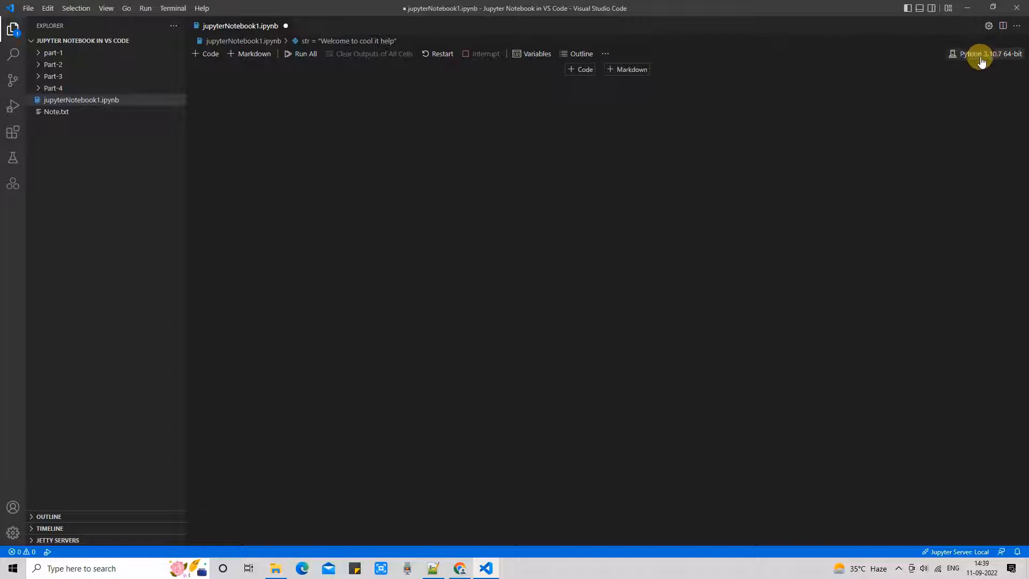
mouse_move(343, 116)
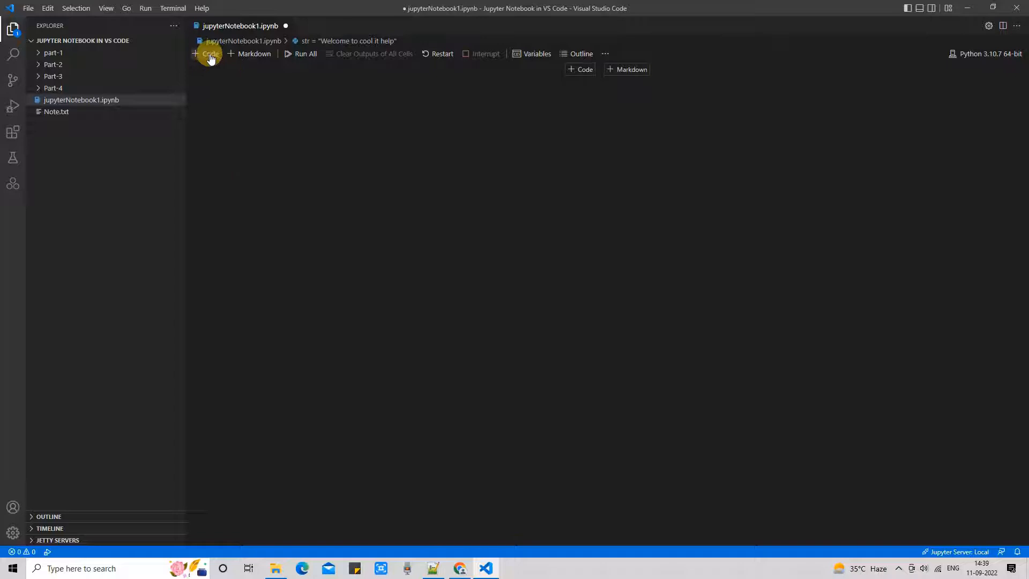
Add a code cell with str = "Welcome to cool it help" and print(str), leaving an empty cell below
left_click(206, 54)
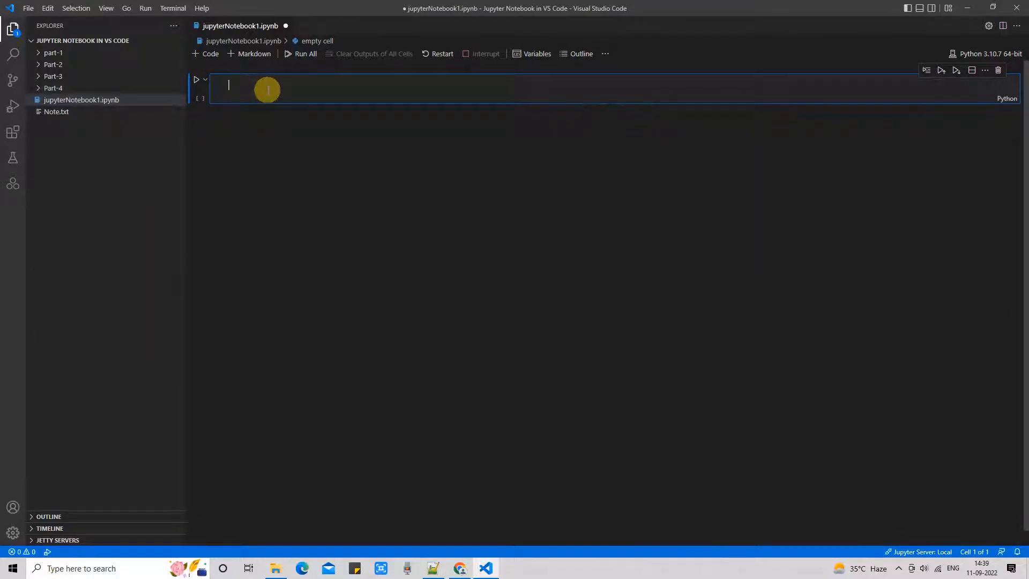
type("str = \"")
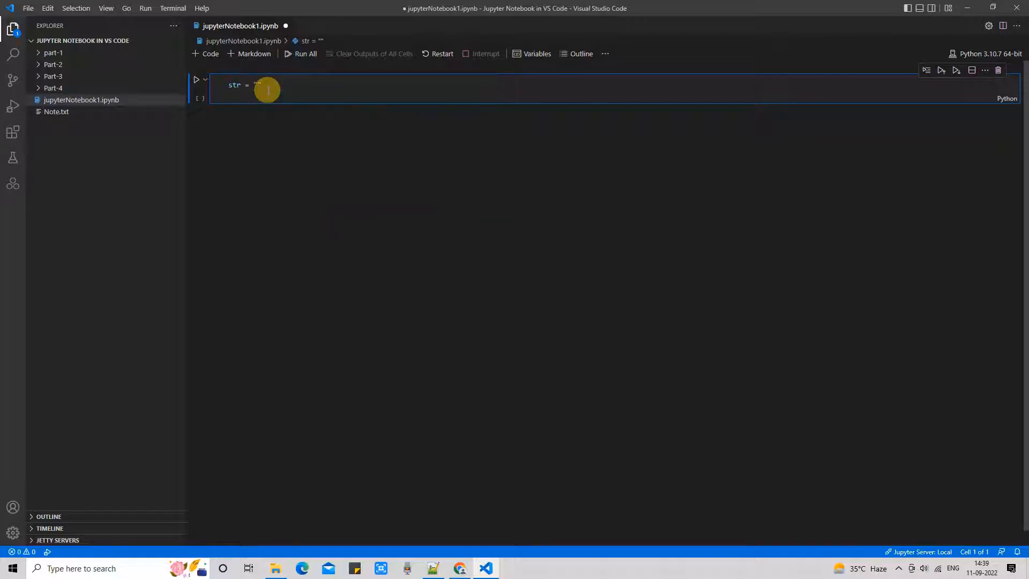
type("Welcome to cool it hel")
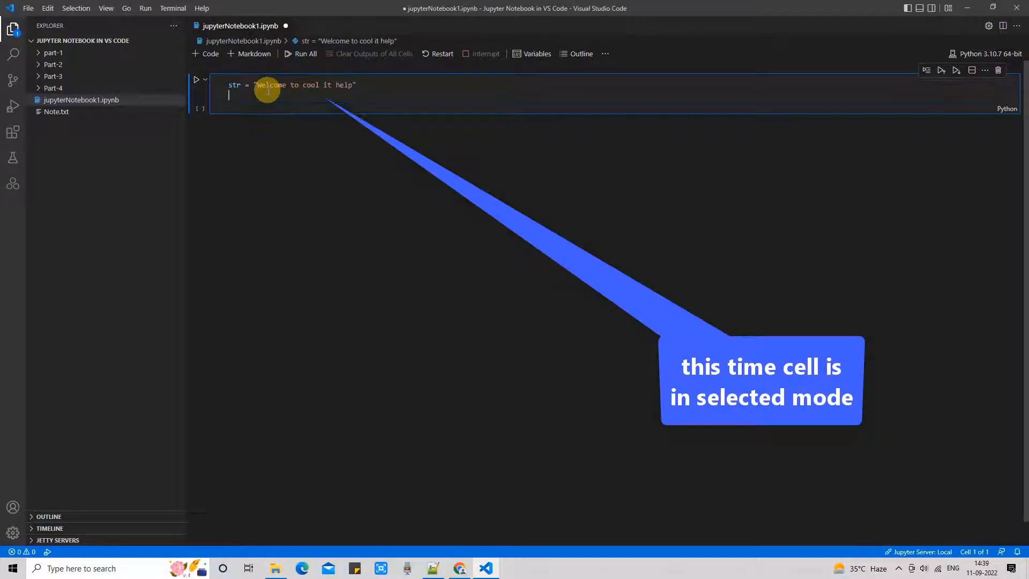
type("print")
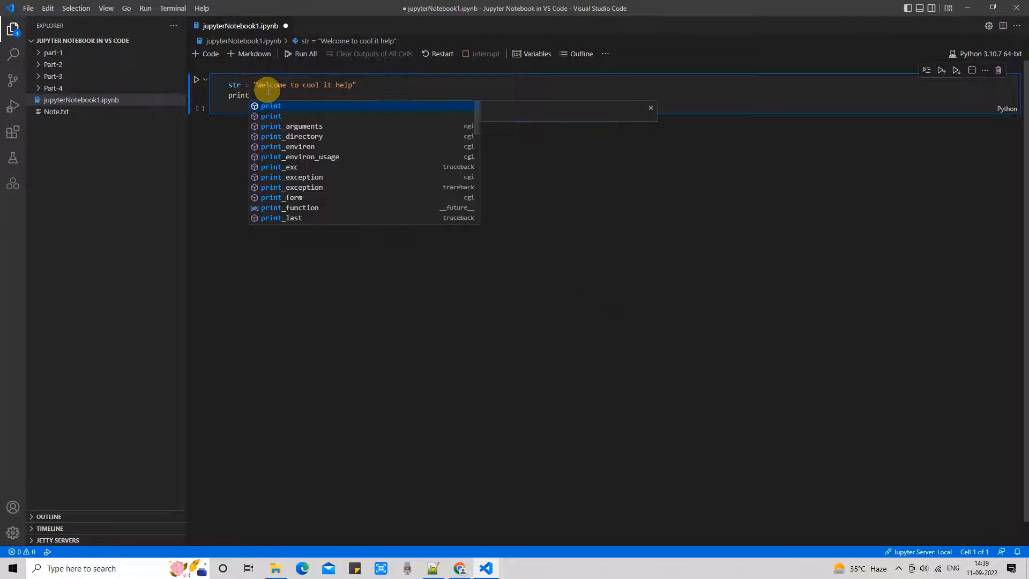
type("(str")
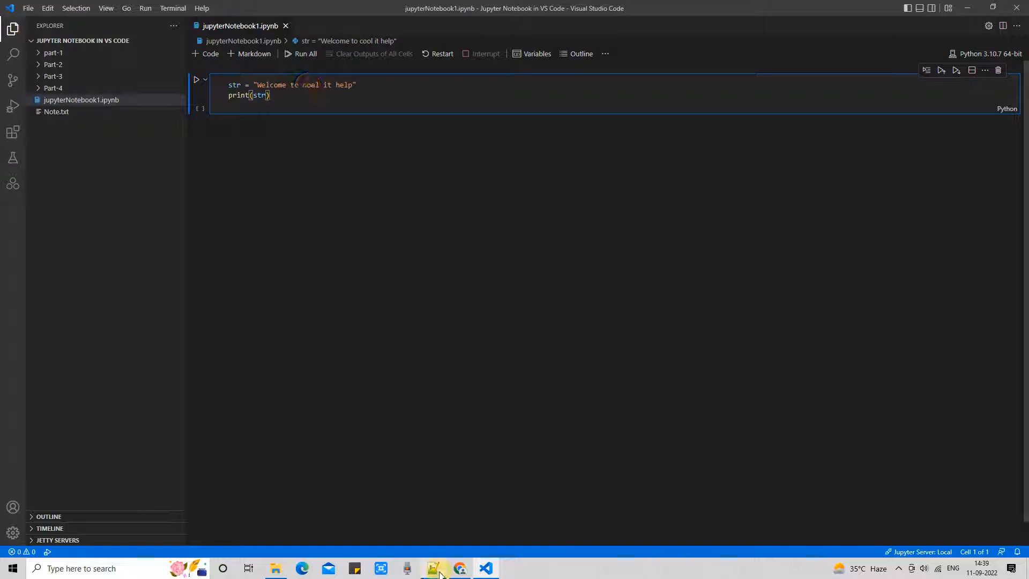
left_click(432, 568)
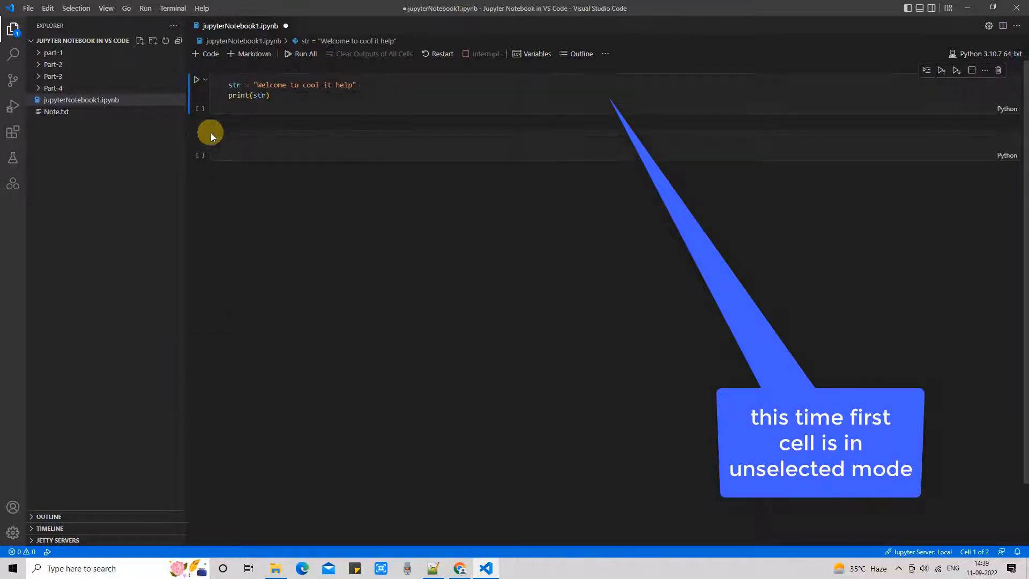
Run the first cell so it prints Welcome to cool it help
left_click(371, 98)
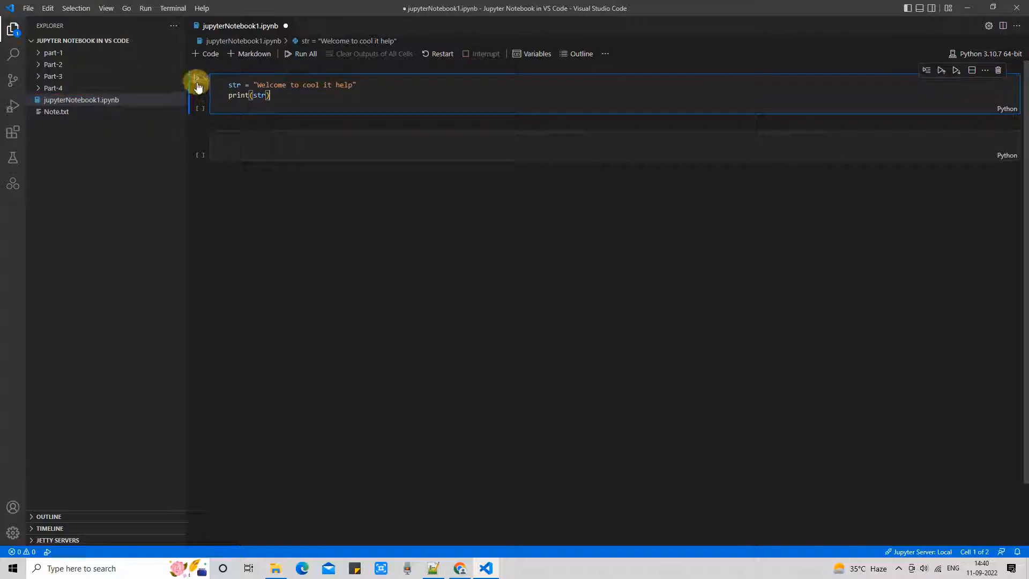
left_click(198, 80)
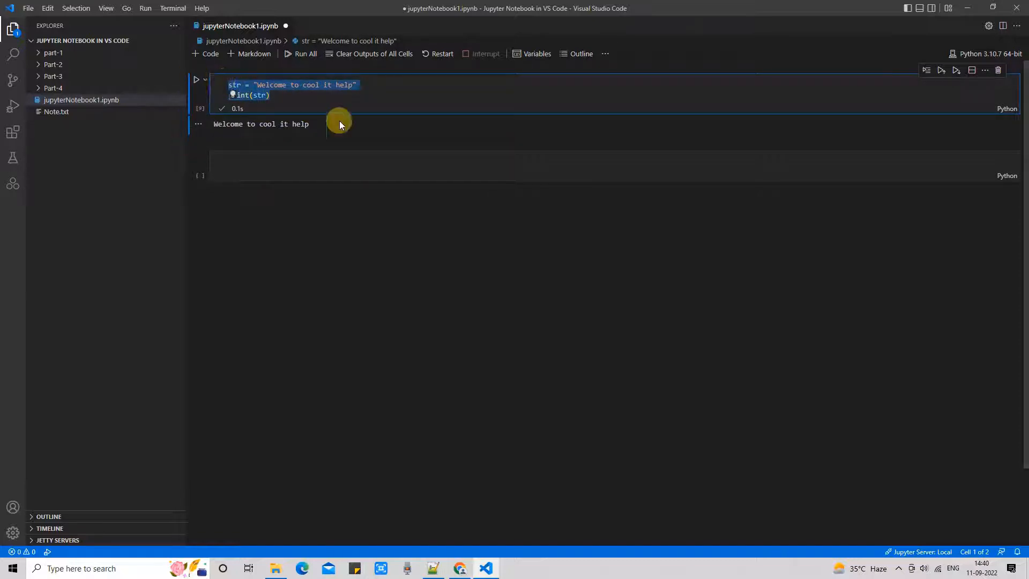
mouse_move(925, 71)
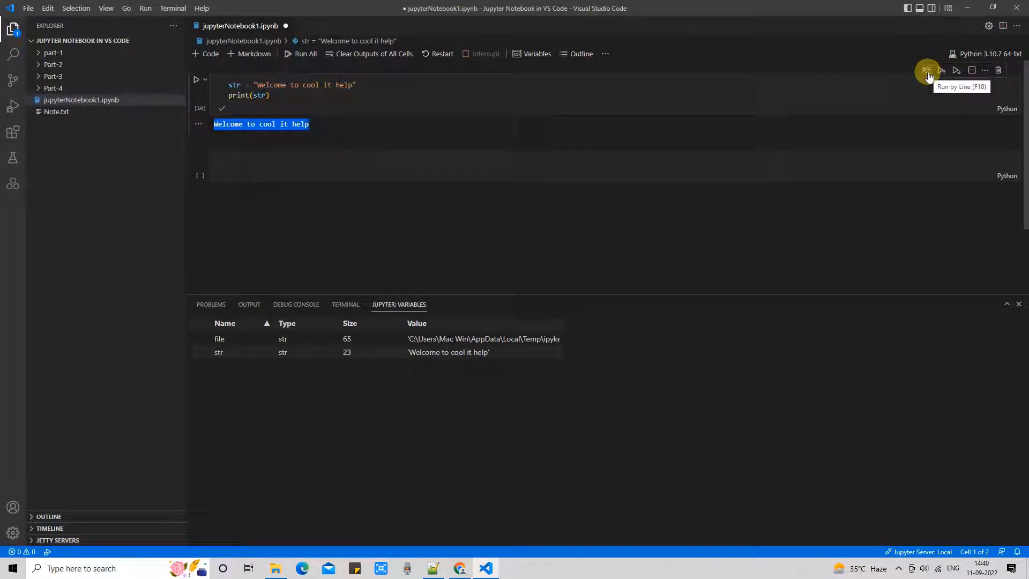
mouse_move(353, 143)
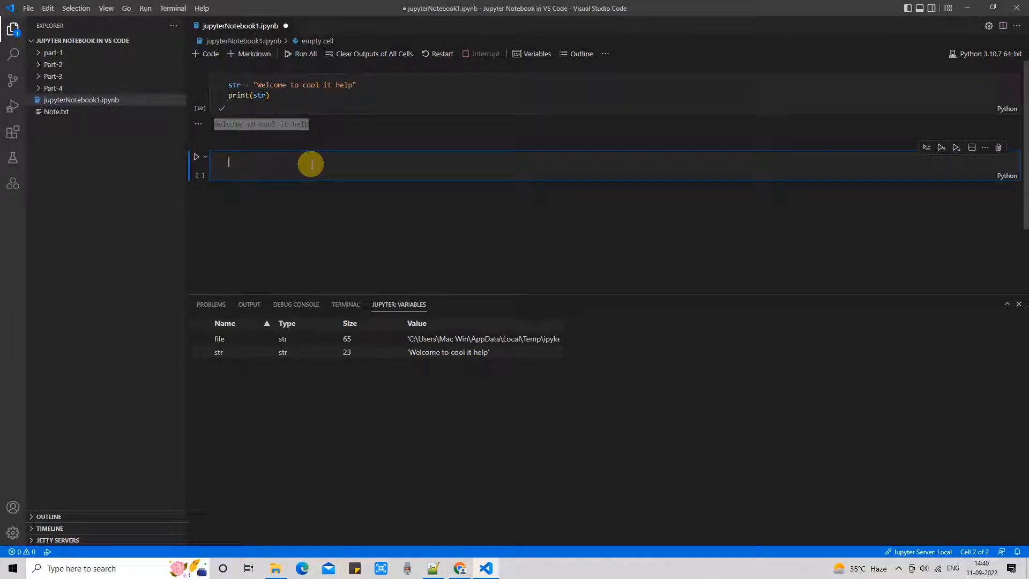
Fill the second cell with str = "like and subscribe" and print(str)
type("str = \"like and subscribe")
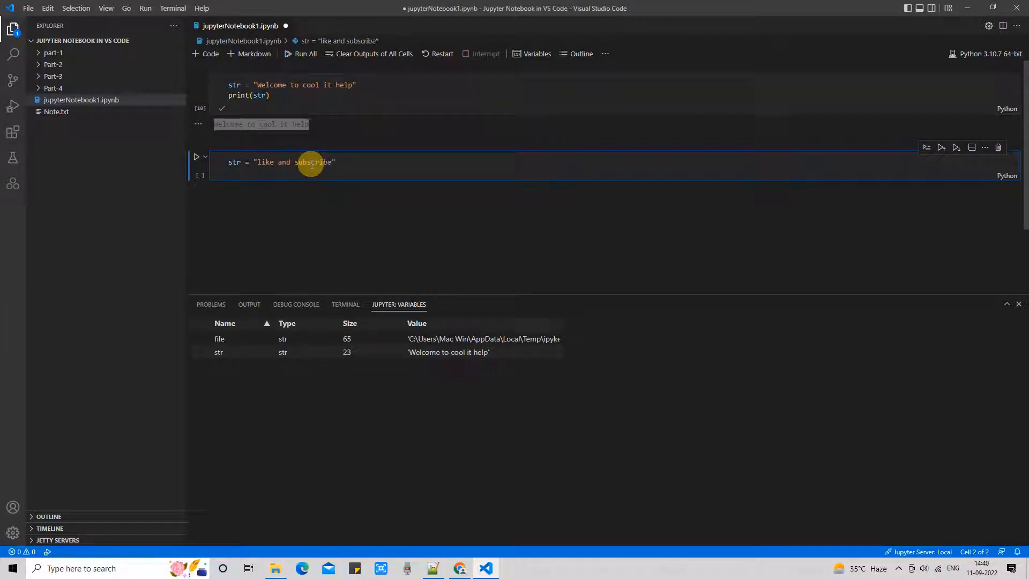
type("print(str")
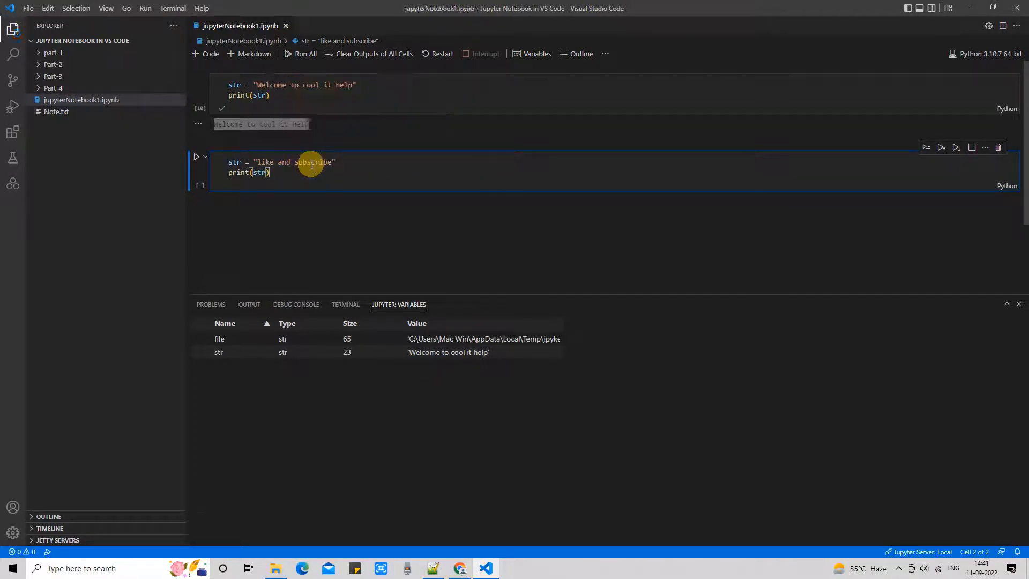
Add a third code cell and mark the Select a code cell topic in the notes
left_click(432, 568)
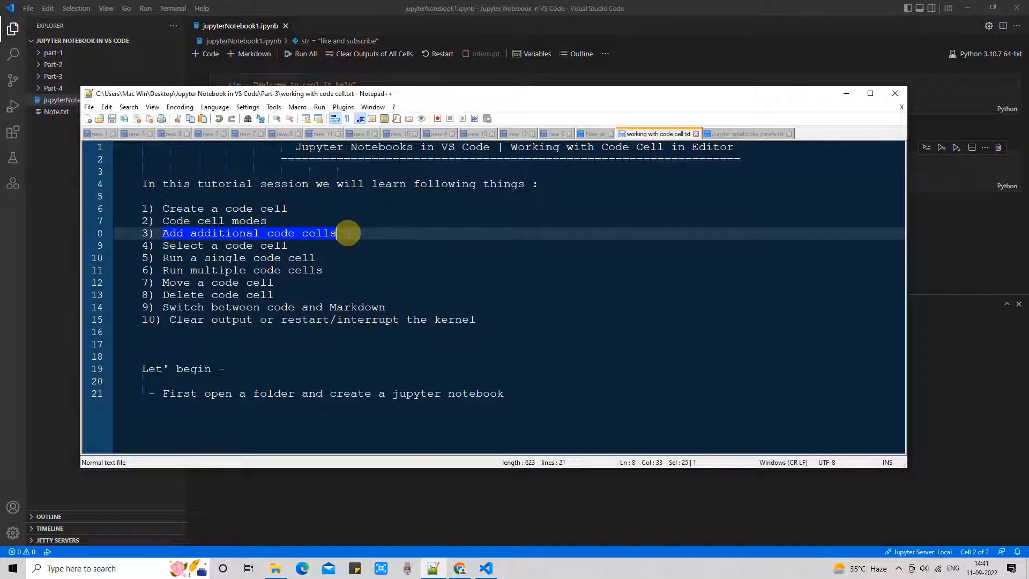
mouse_move(840, 96)
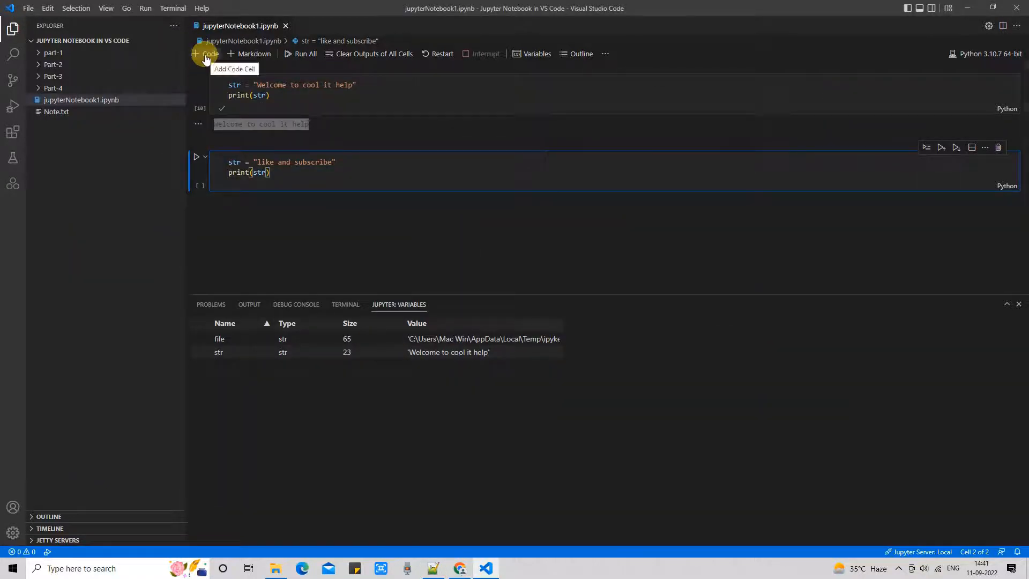
mouse_move(878, 110)
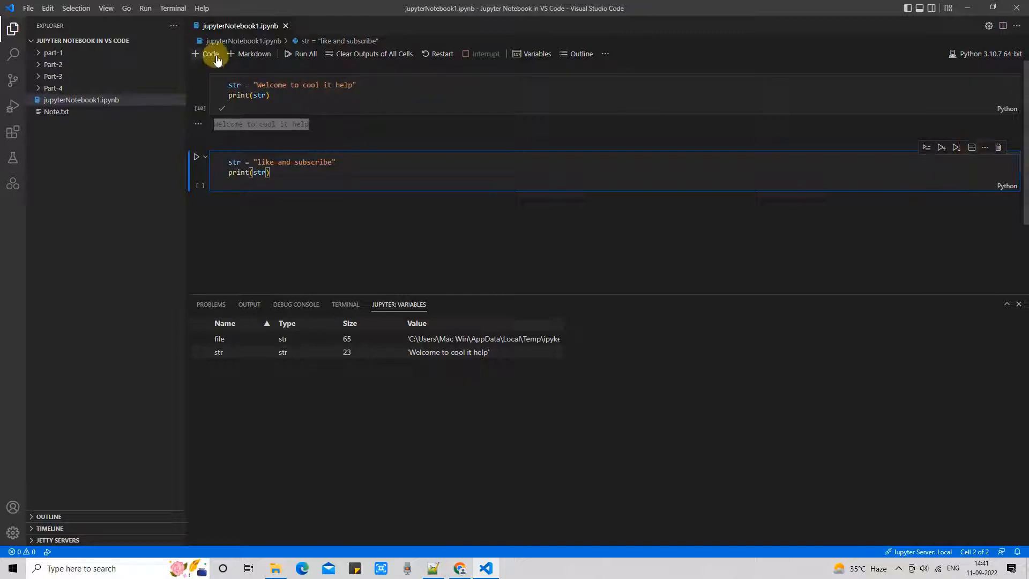
left_click(210, 54)
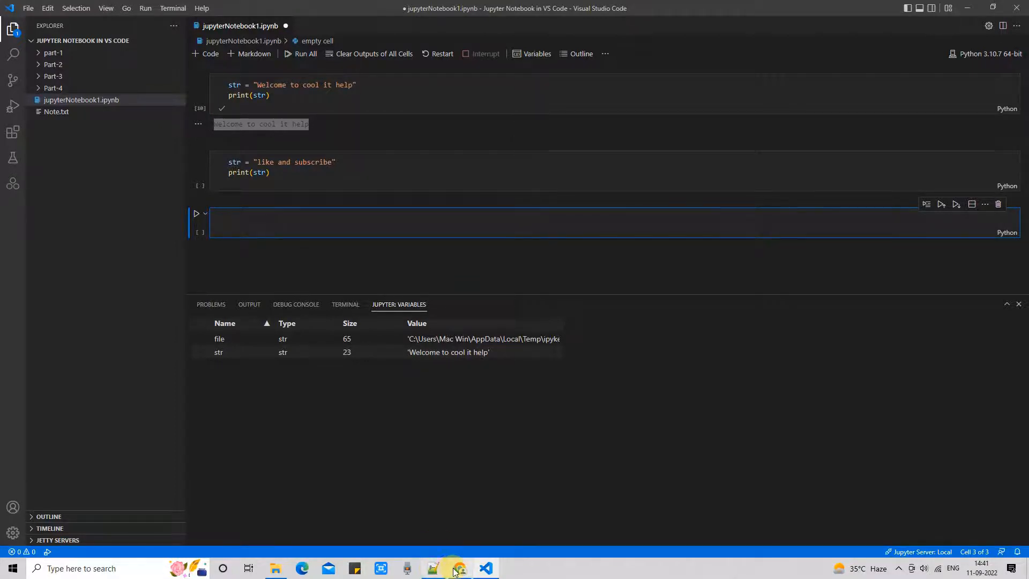
left_click(430, 568)
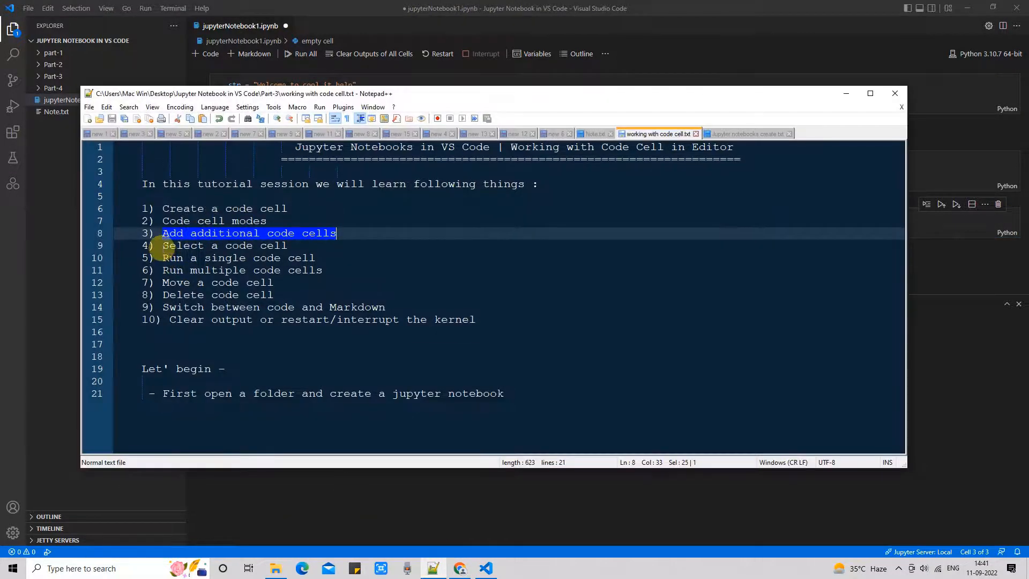
left_click(223, 244)
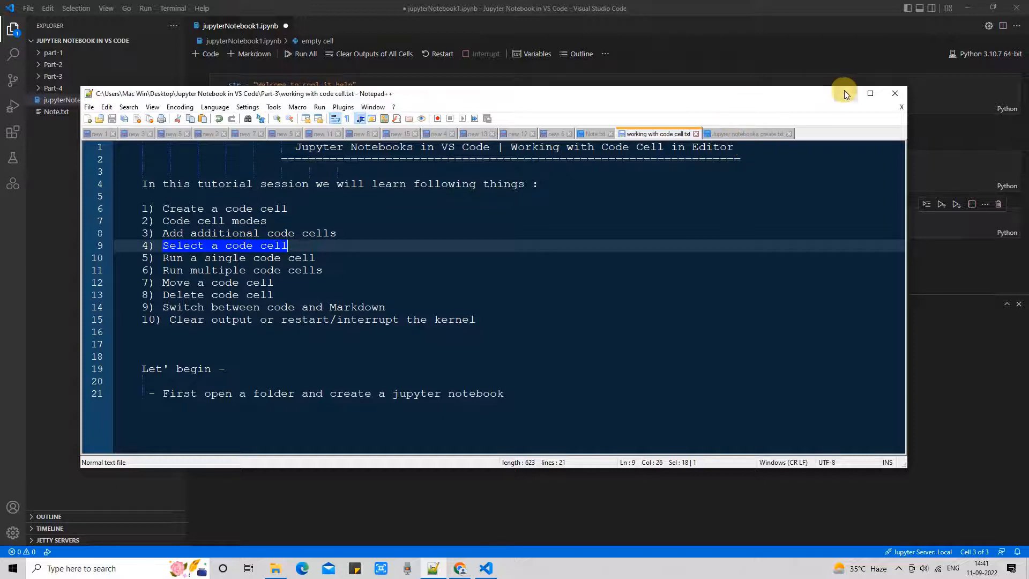
left_click(893, 94)
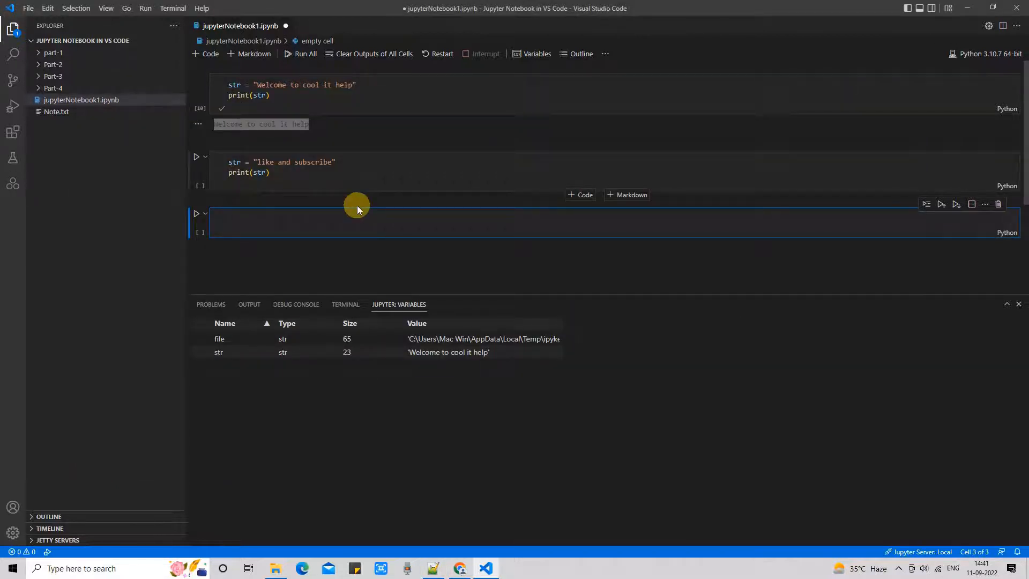
Run the second cell so it prints like and subscribe beneath it
left_click(296, 161)
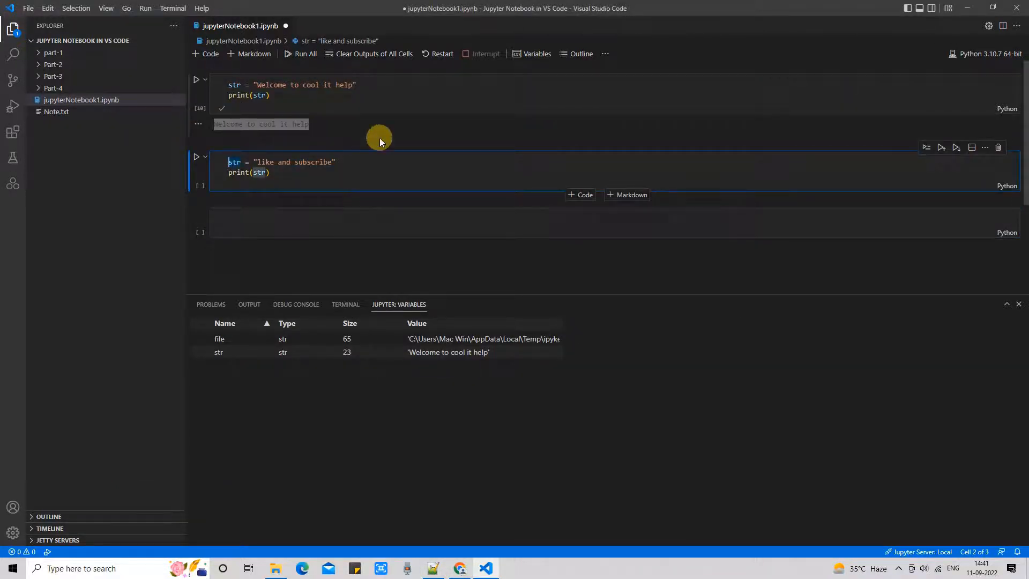
left_click(269, 95)
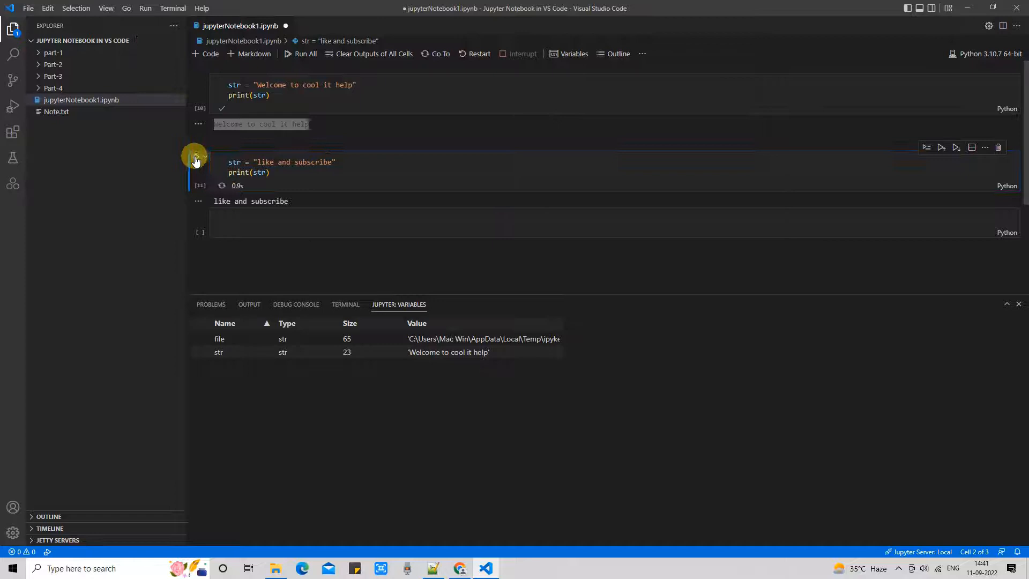
left_click(196, 157)
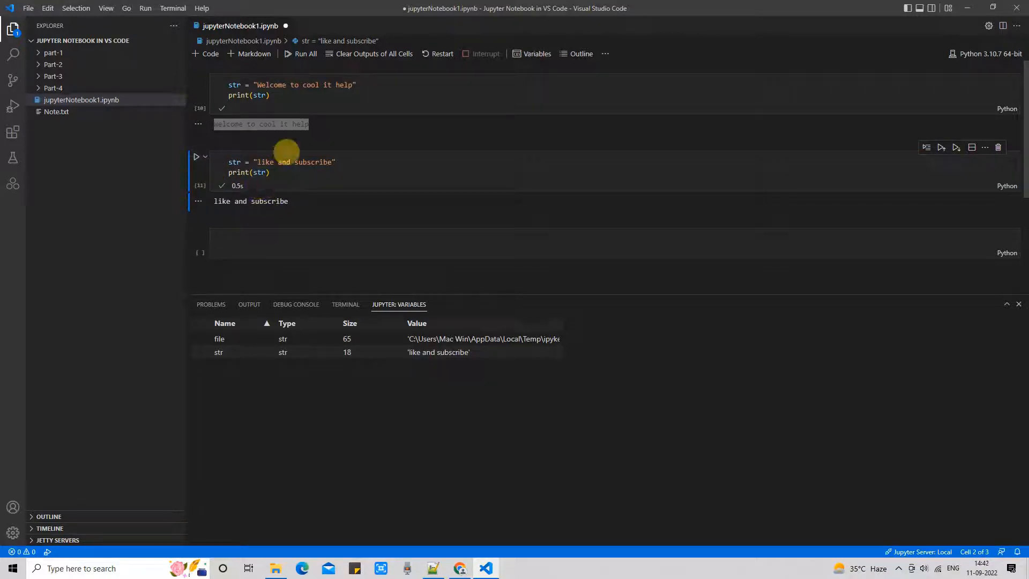
mouse_move(434, 198)
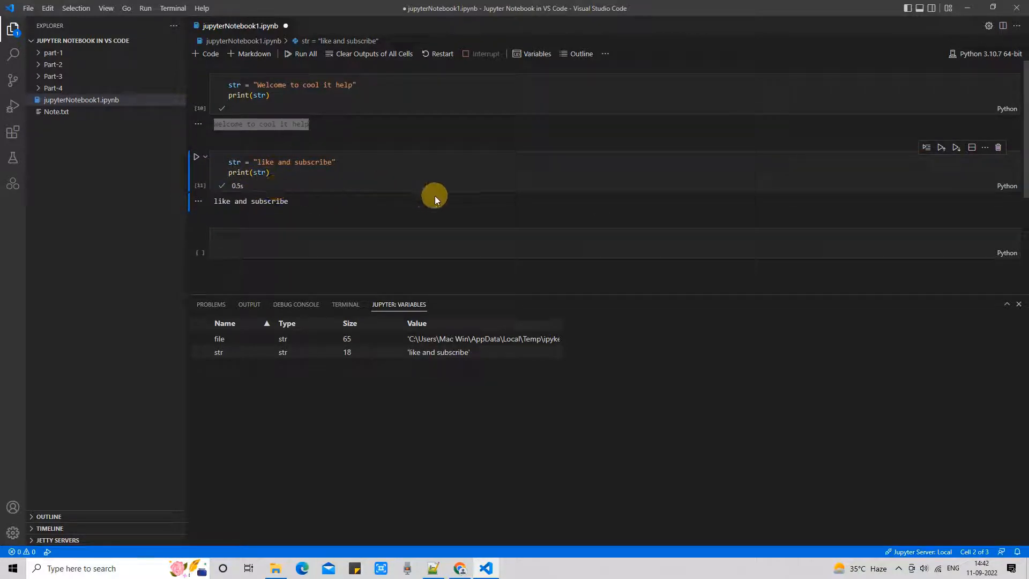
left_click(432, 568)
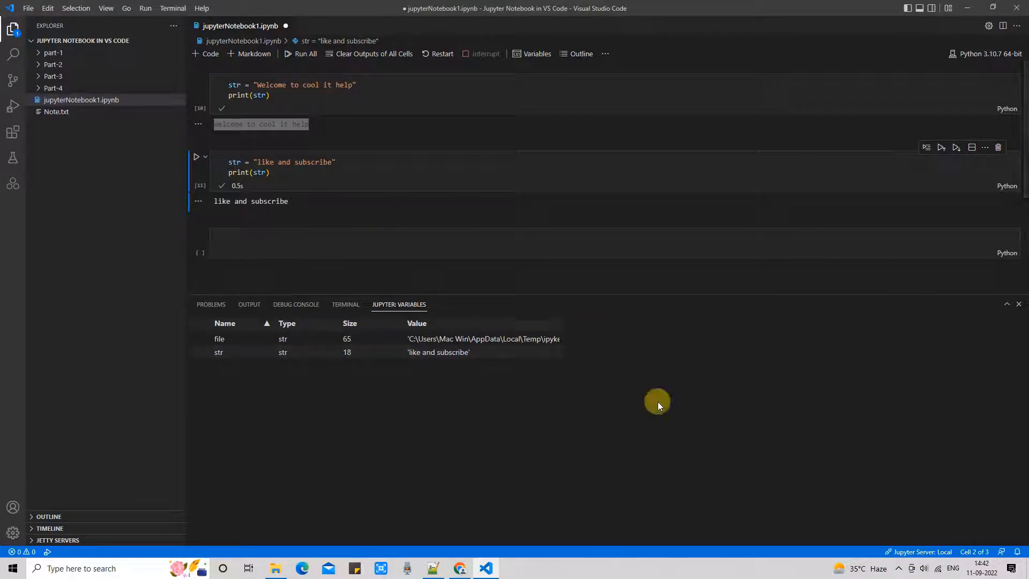
Mark the Run multiple code cells topic, then make the third cell's string Awesome
left_click(432, 568)
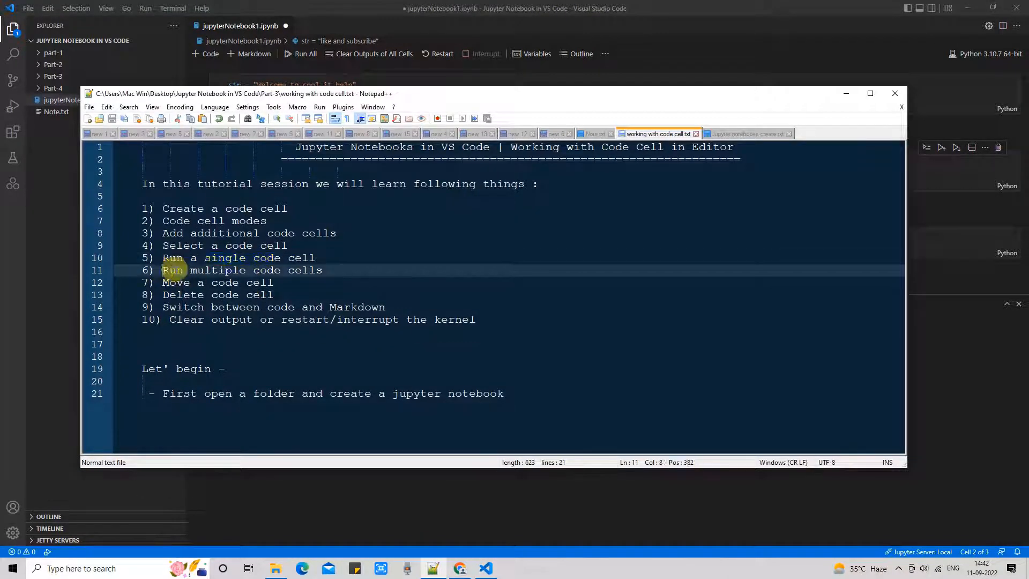
left_click_drag(163, 270, 322, 270)
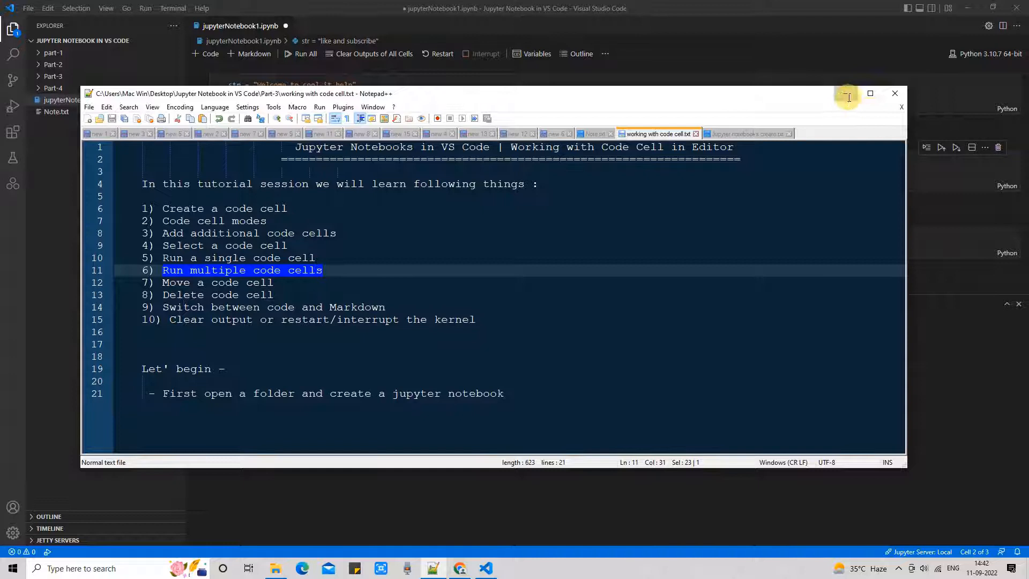
left_click(894, 92)
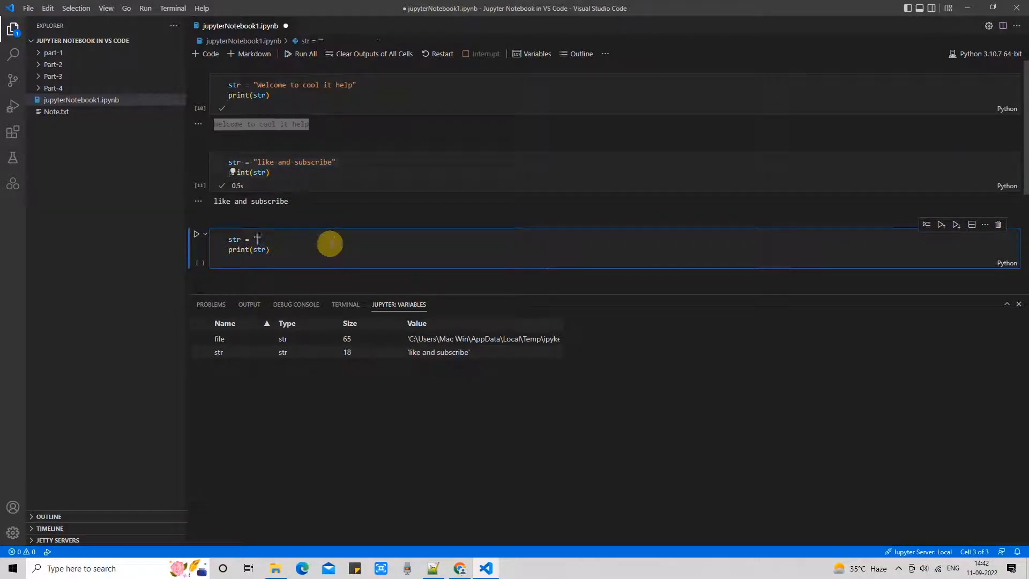
type("Awesome")
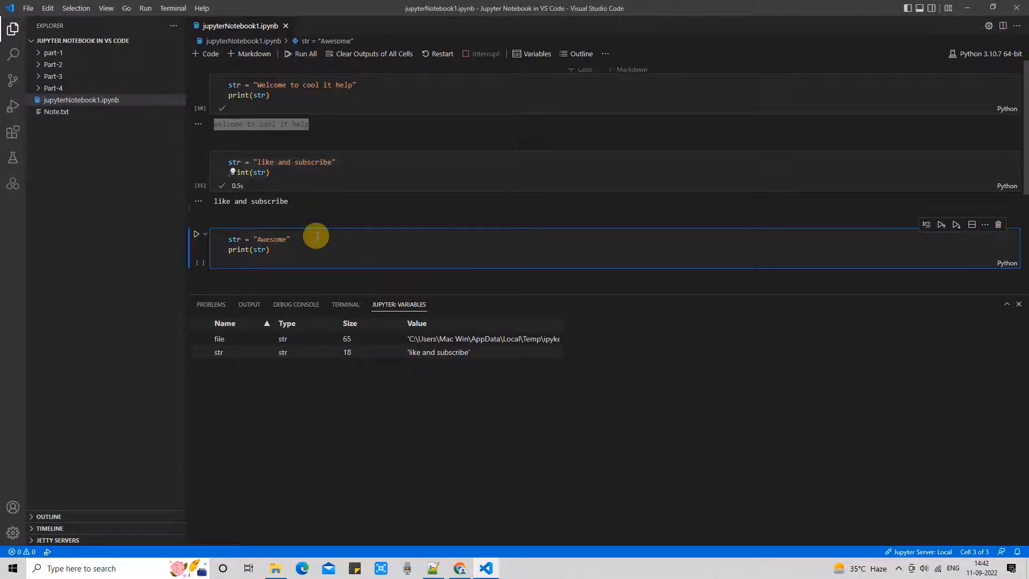
mouse_move(571, 255)
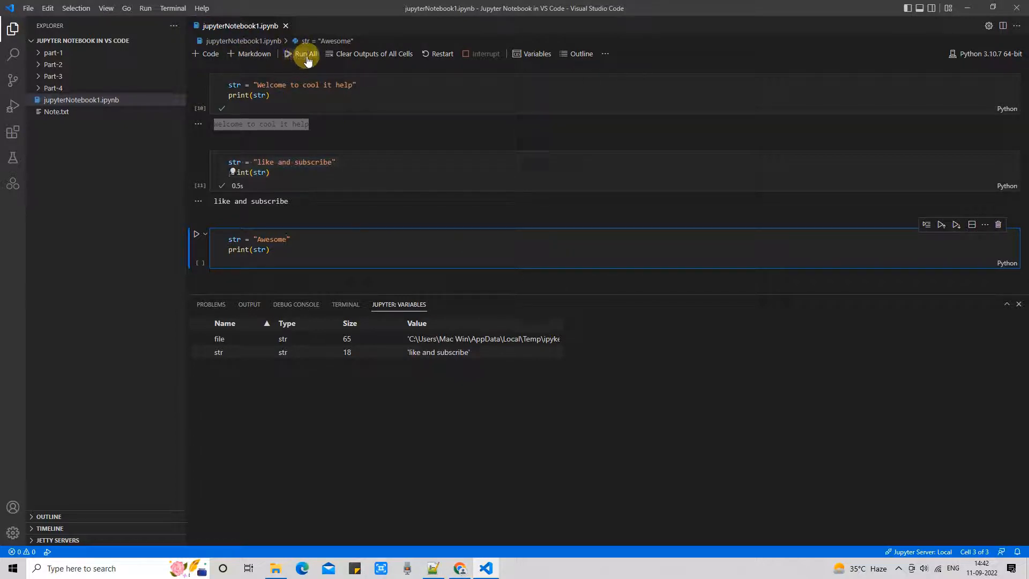
Run all three cells so each shows output, then dismiss the second cell's actions menu
left_click(306, 54)
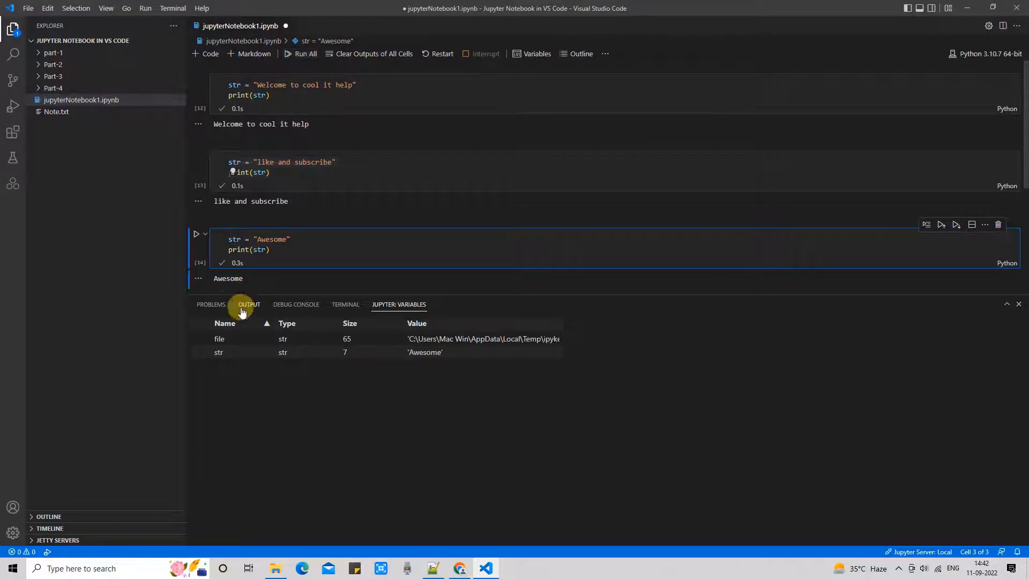
double_click(227, 279)
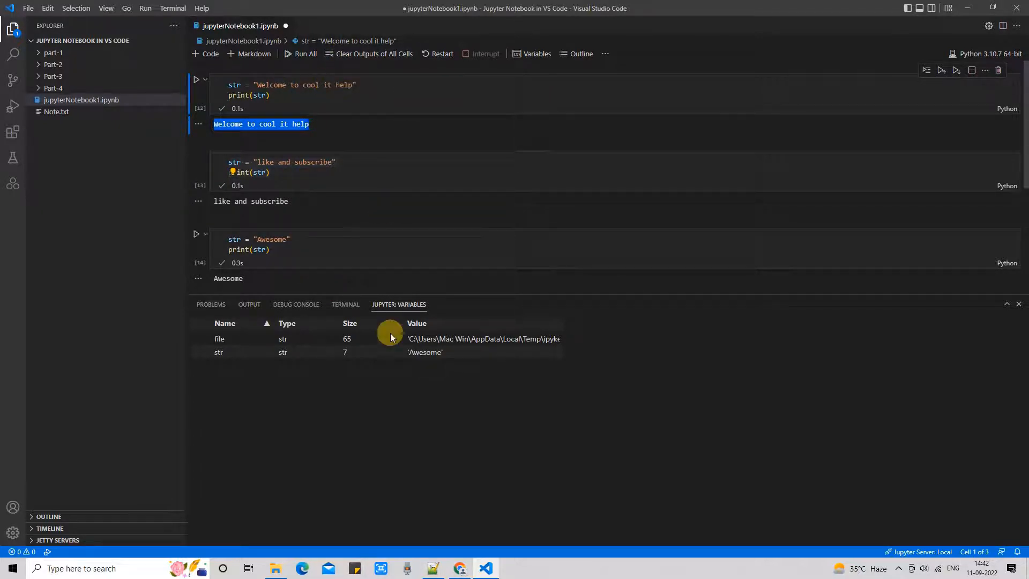
mouse_move(385, 229)
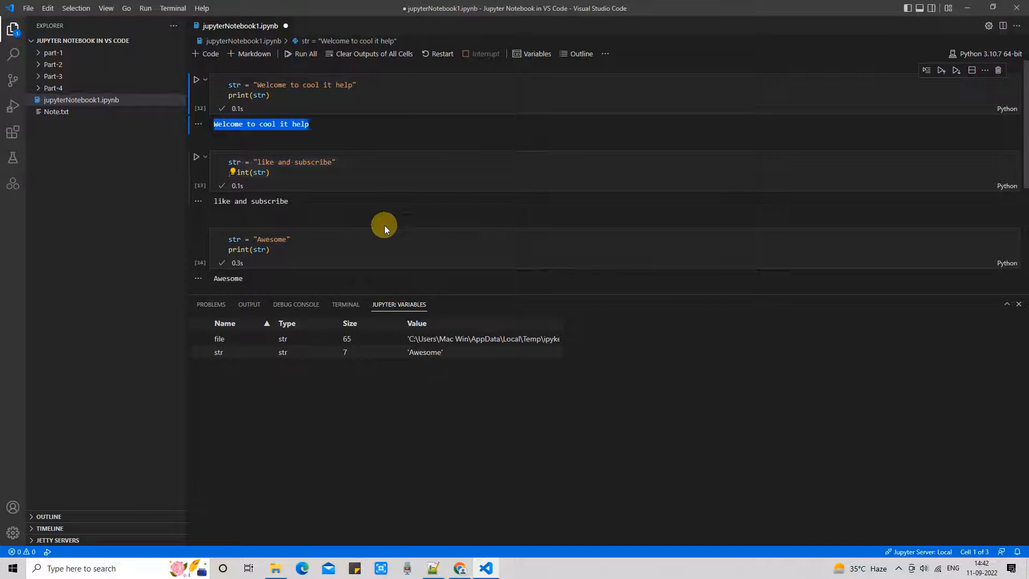
left_click(431, 568)
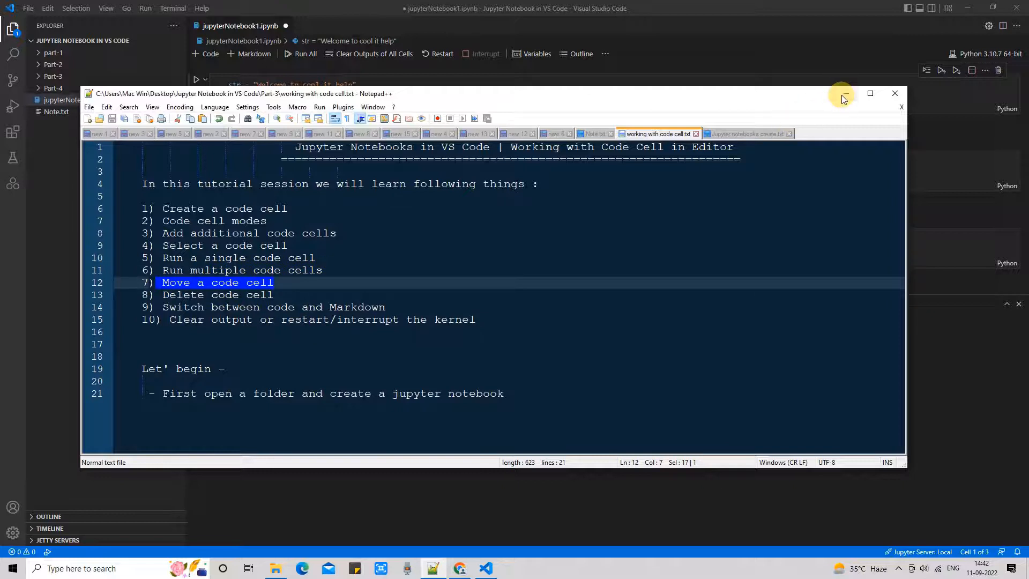
left_click(894, 94)
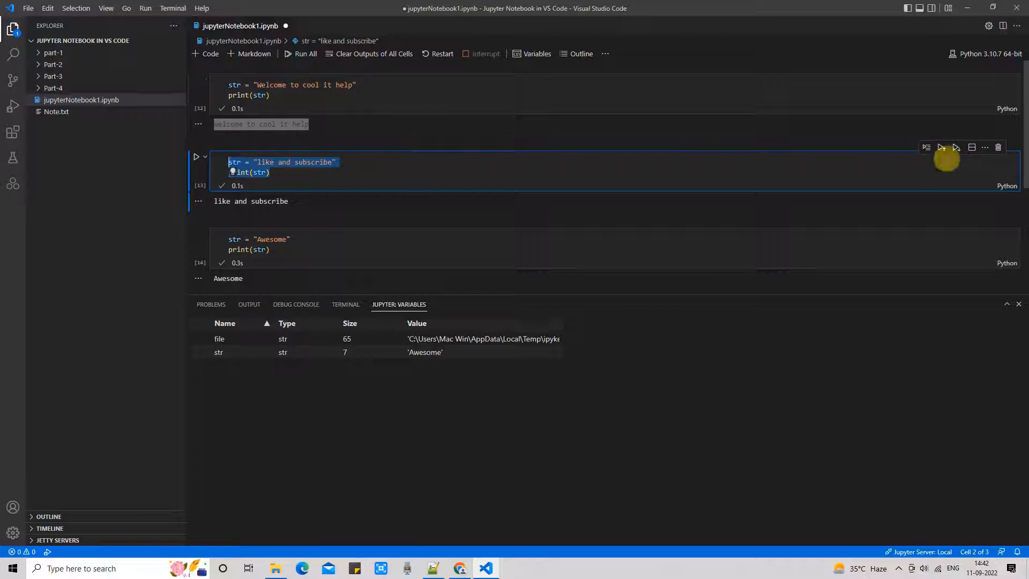
mouse_move(940, 146)
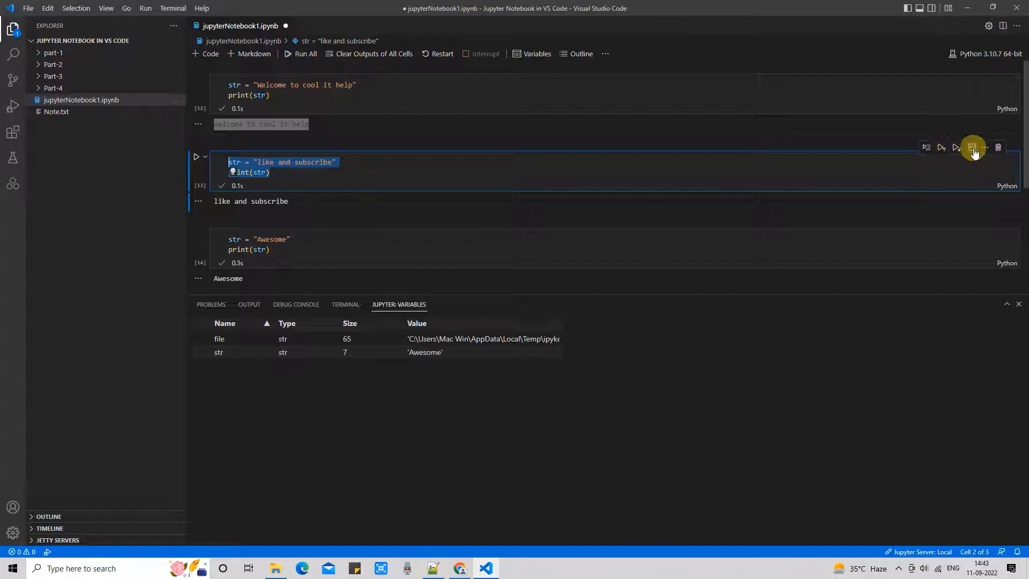
left_click(983, 147)
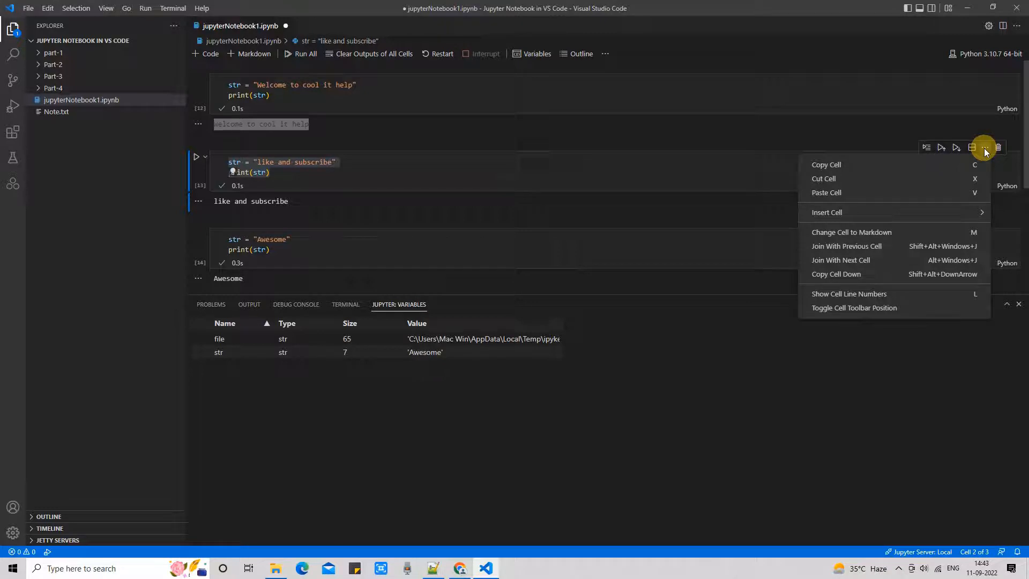
left_click(472, 68)
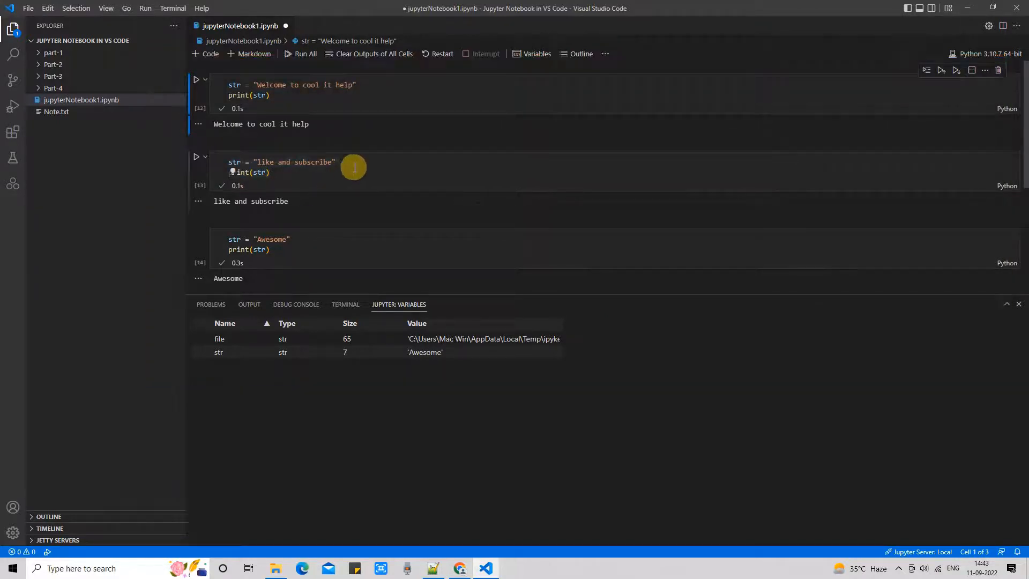
Select the Awesome cell to start moving it toward the top of the notebook
left_click(325, 229)
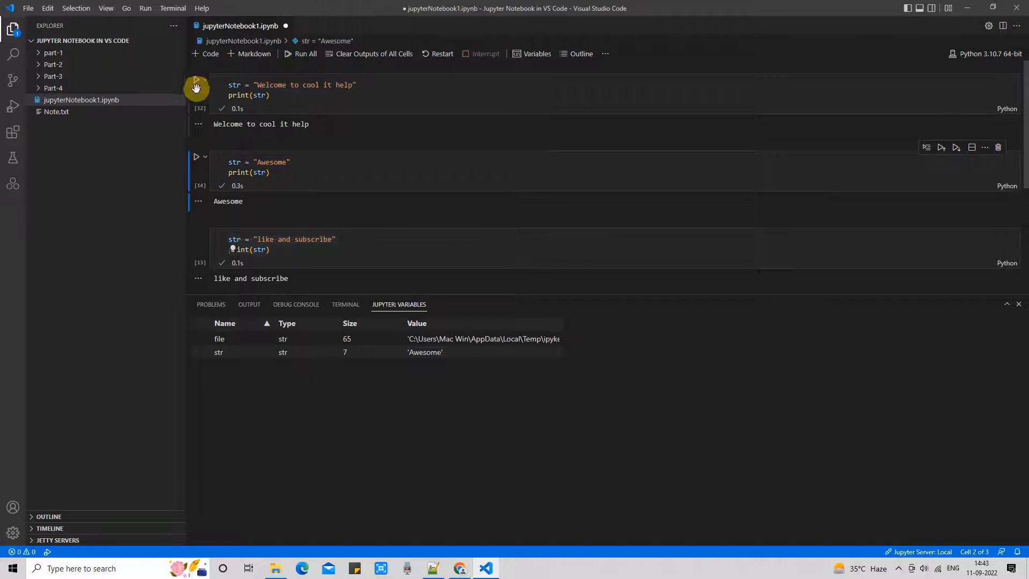
mouse_move(190, 210)
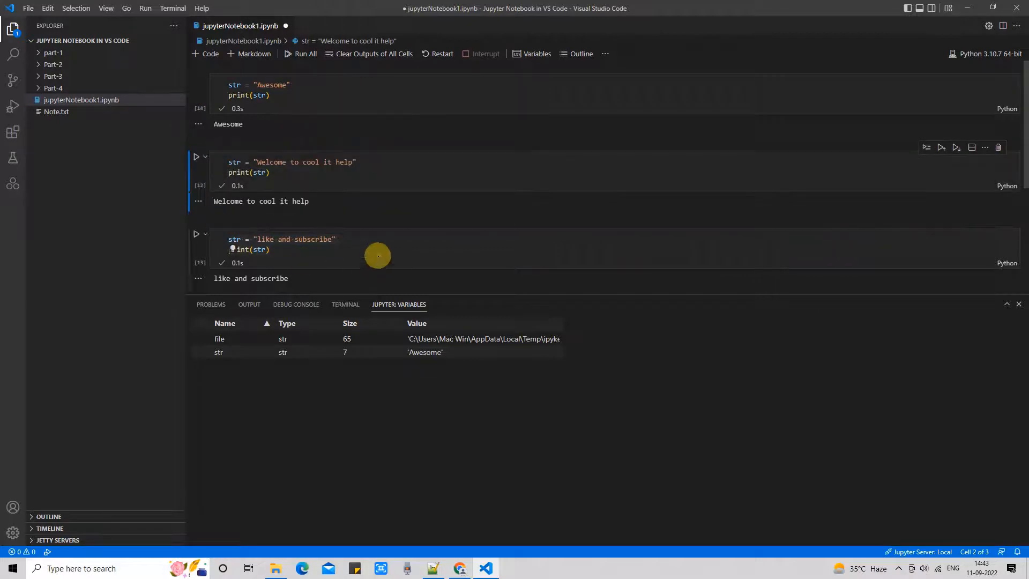
mouse_move(378, 215)
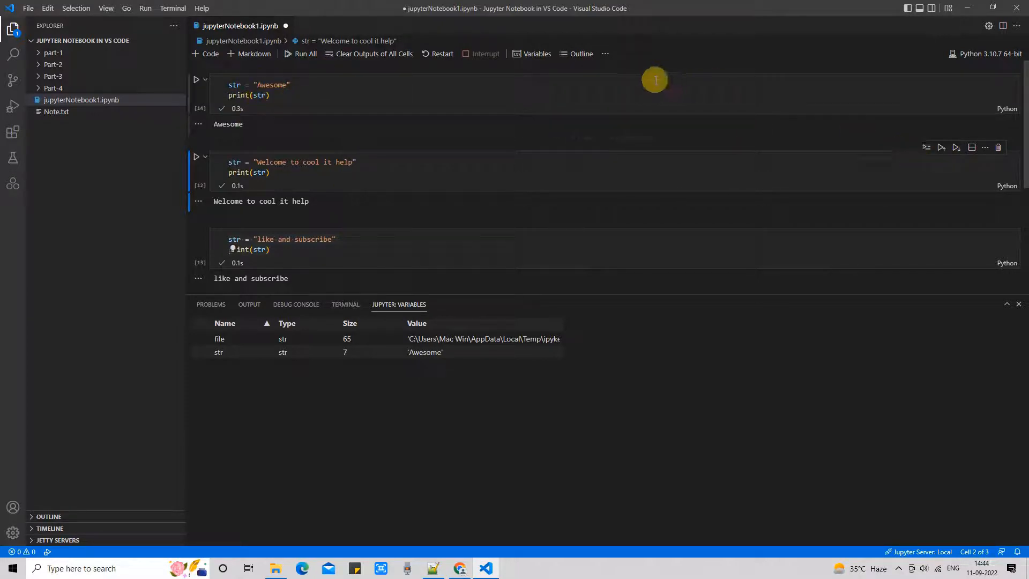
mouse_move(941, 147)
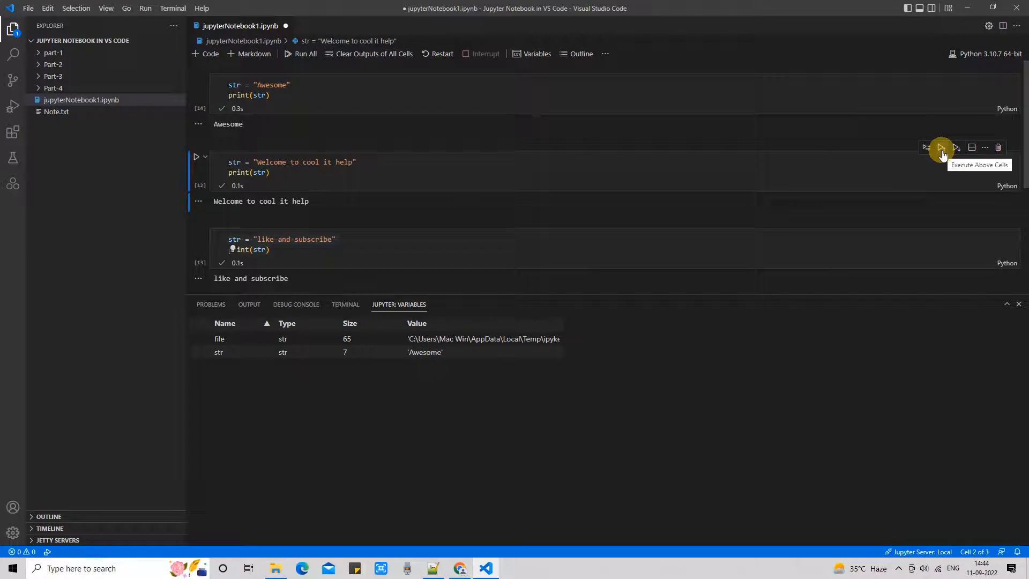
Rerun the cells above the Welcome cell, then the Welcome cell and all below it
left_click(941, 146)
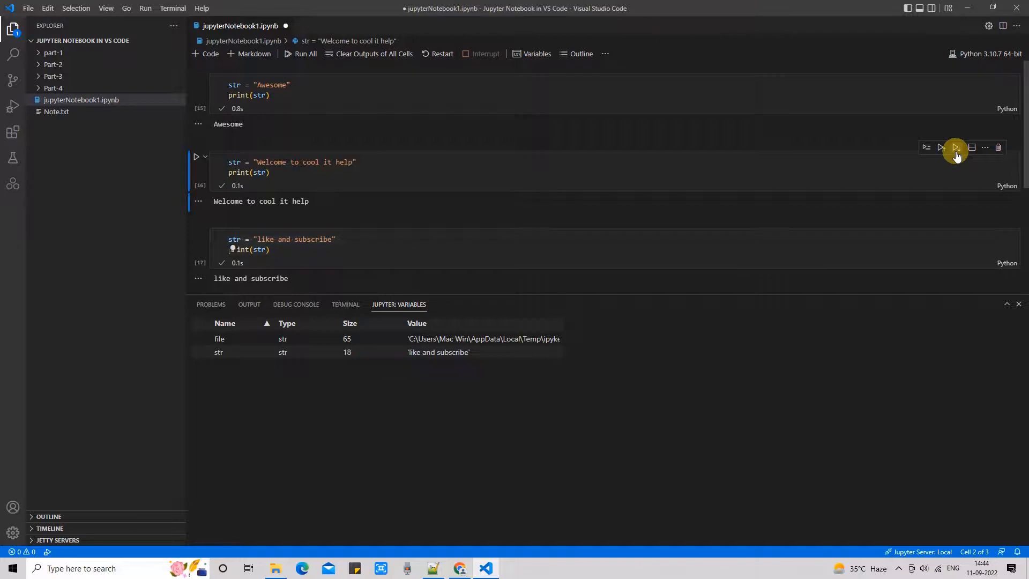
left_click(955, 146)
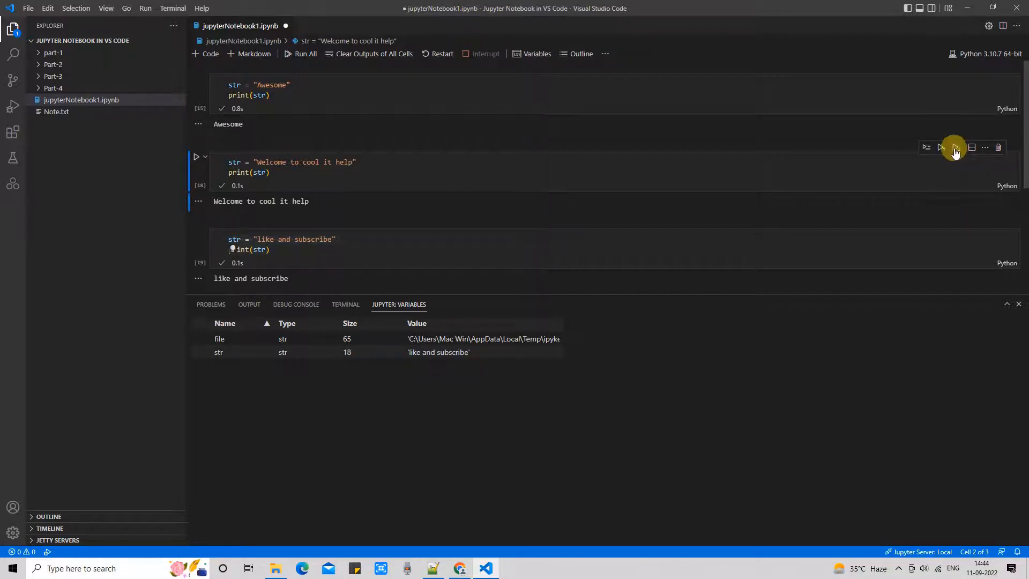
mouse_move(955, 147)
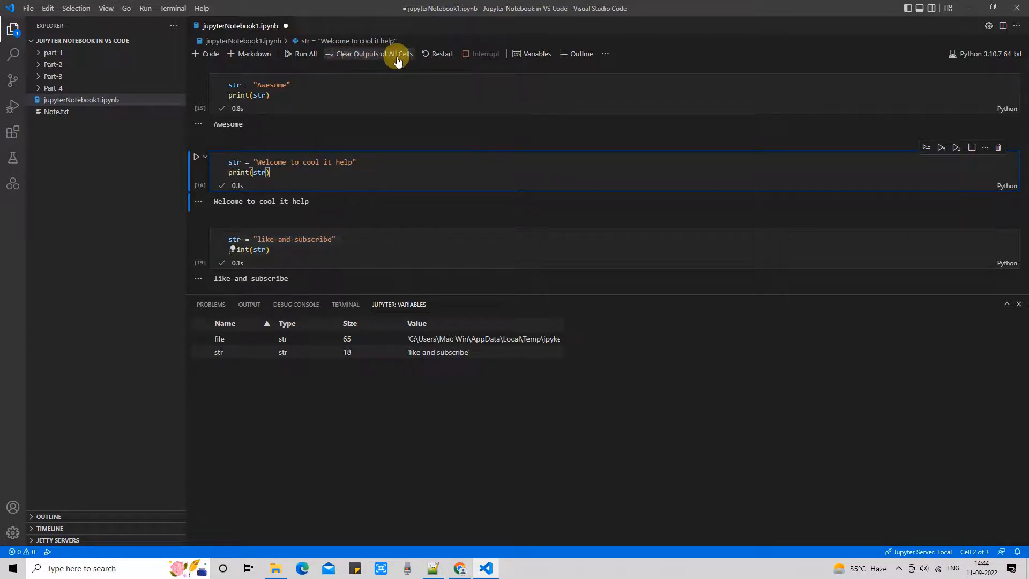
Clear the outputs of every cell in the notebook
left_click(368, 53)
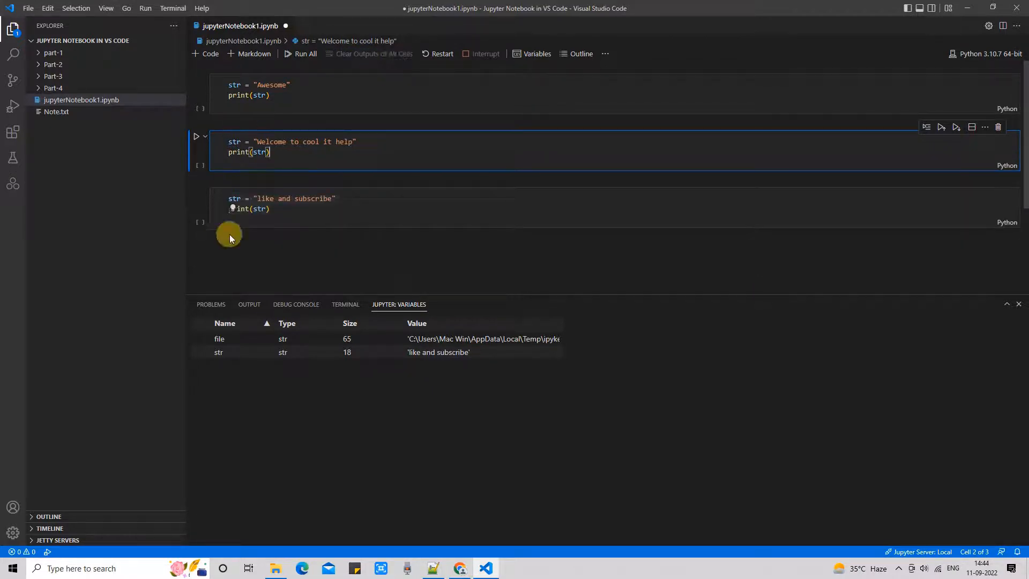
mouse_move(235, 130)
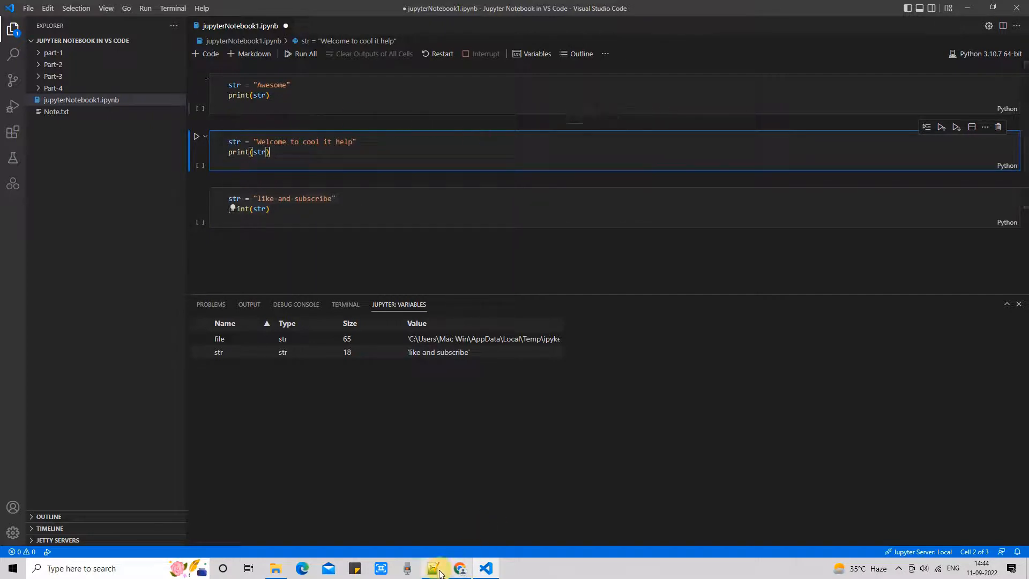
left_click(431, 568)
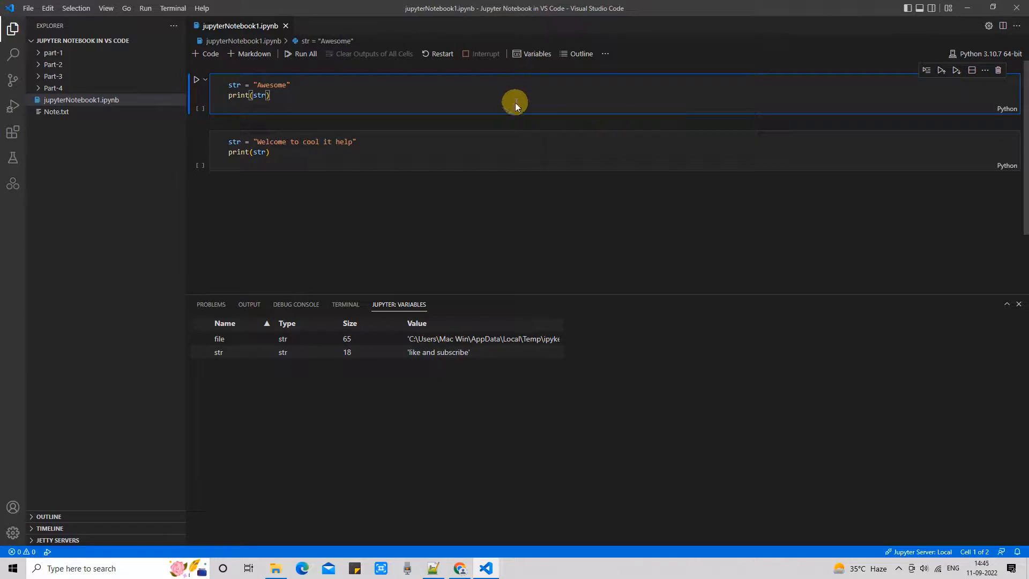
mouse_move(554, 117)
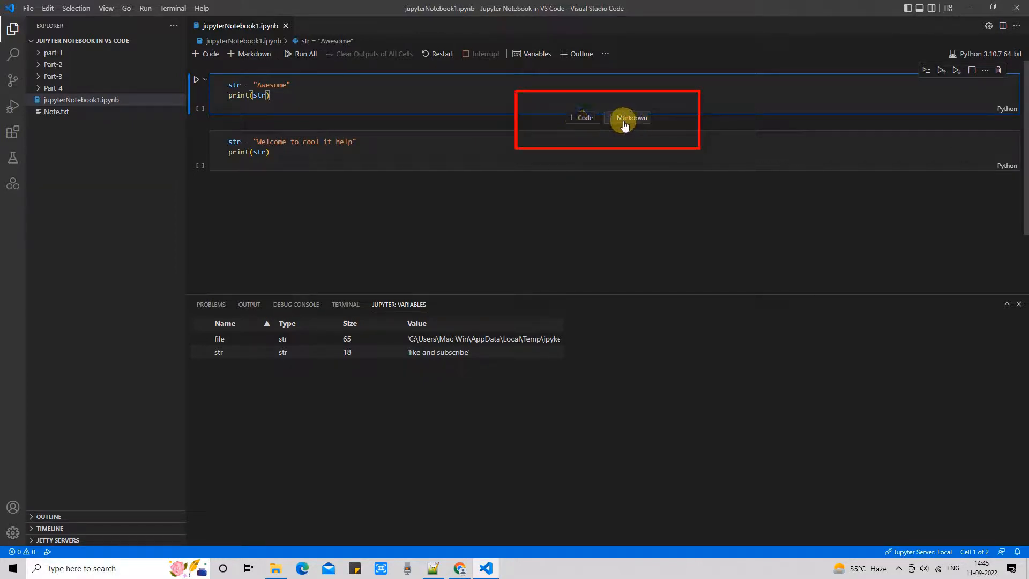
left_click(625, 117)
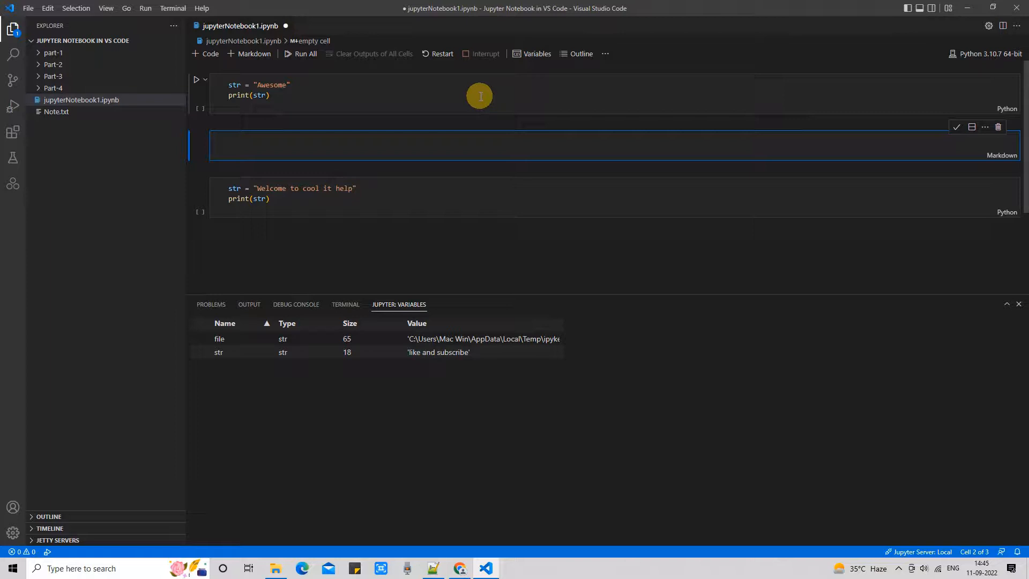
mouse_move(311, 152)
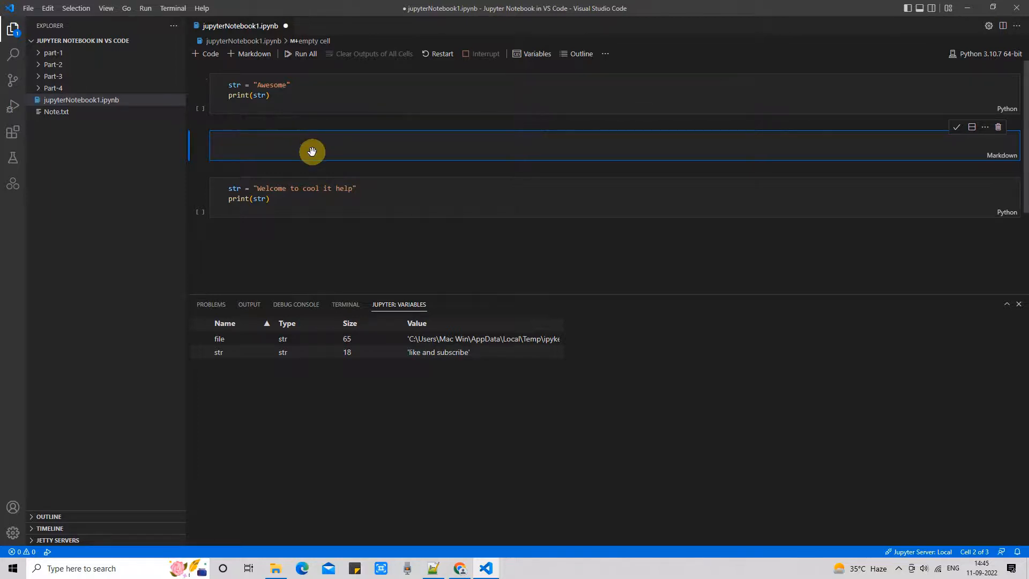
left_click(311, 145)
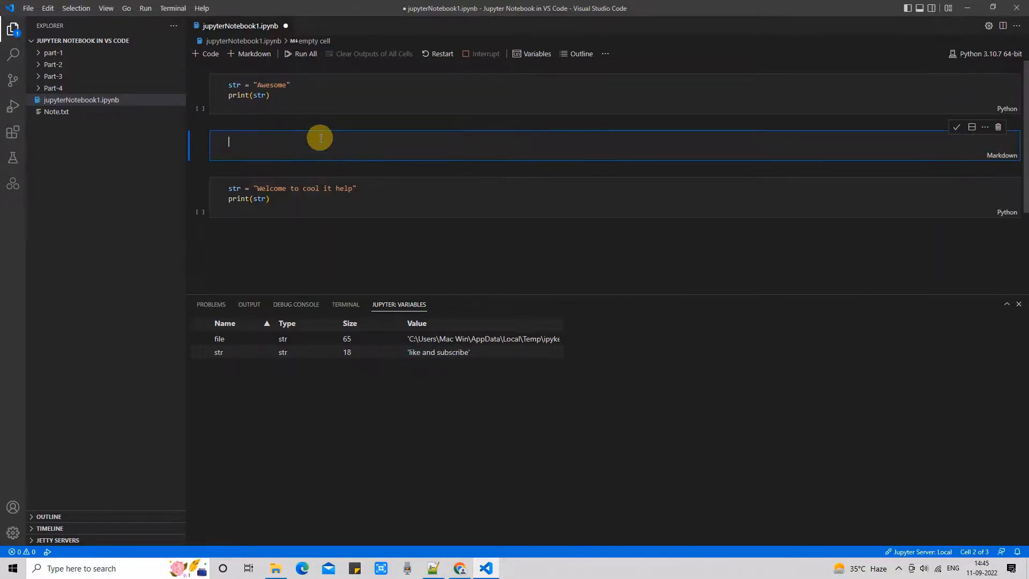
mouse_move(997, 128)
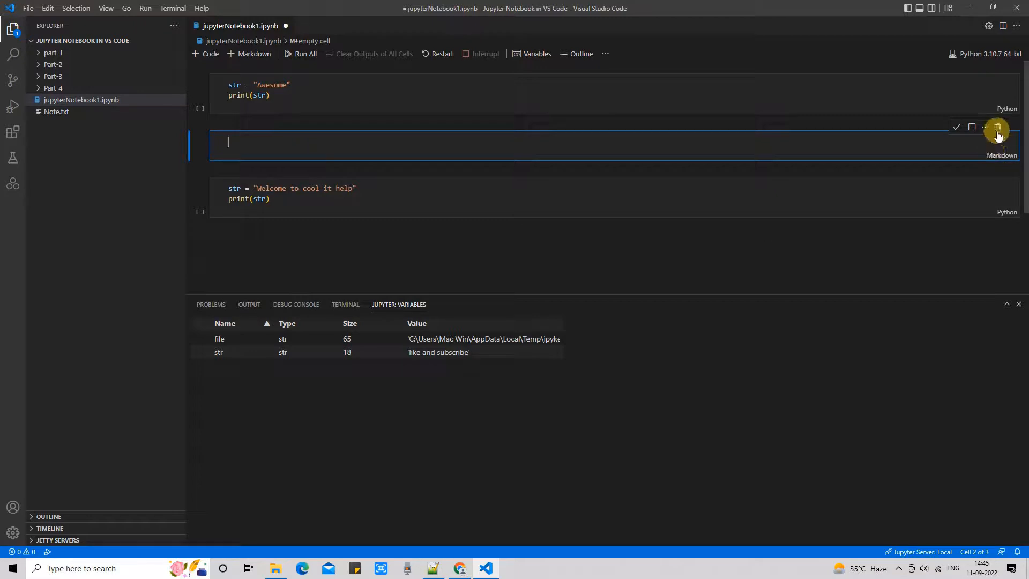
left_click(996, 127)
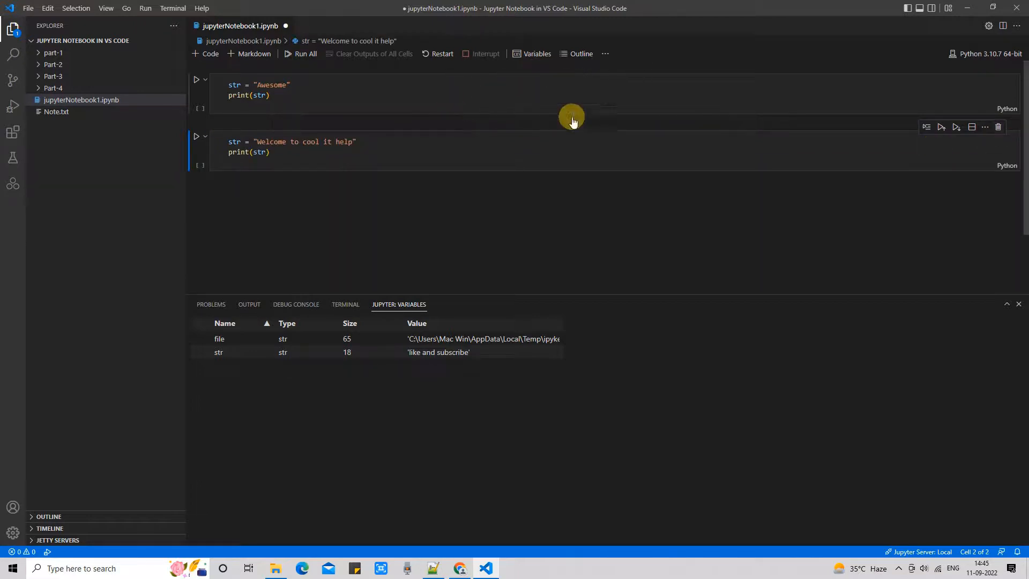
left_click(275, 90)
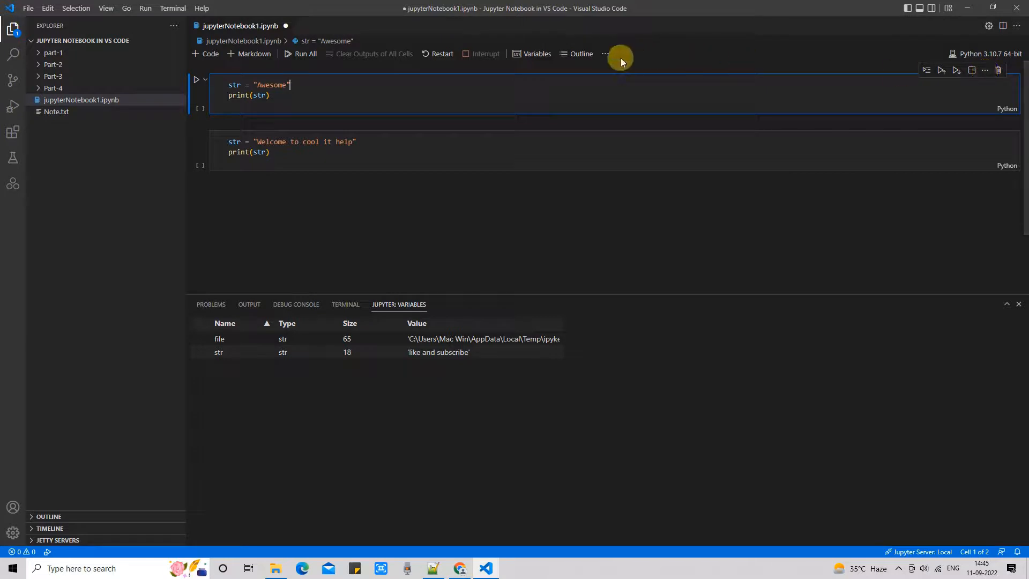
left_click(604, 54)
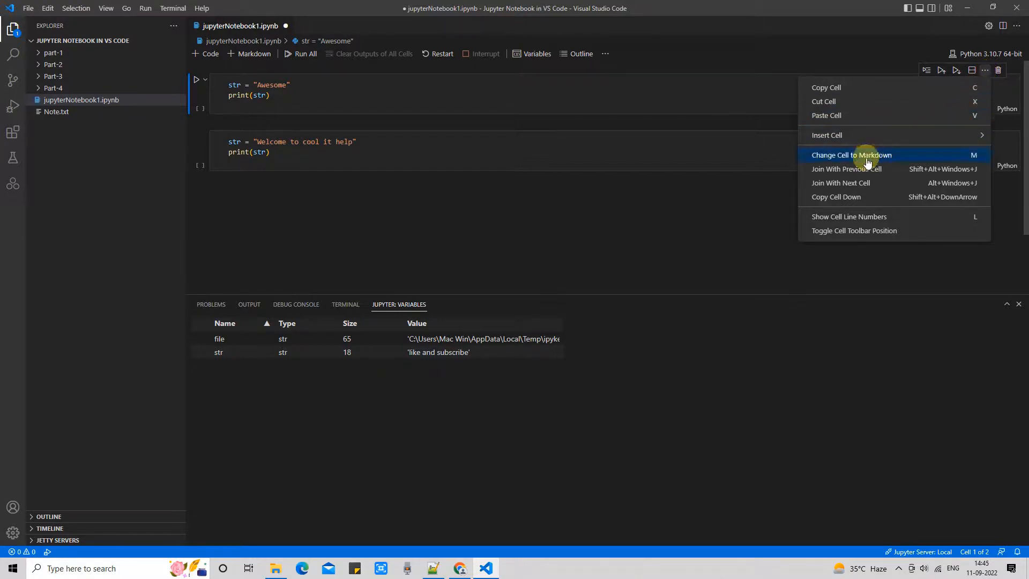
left_click(851, 154)
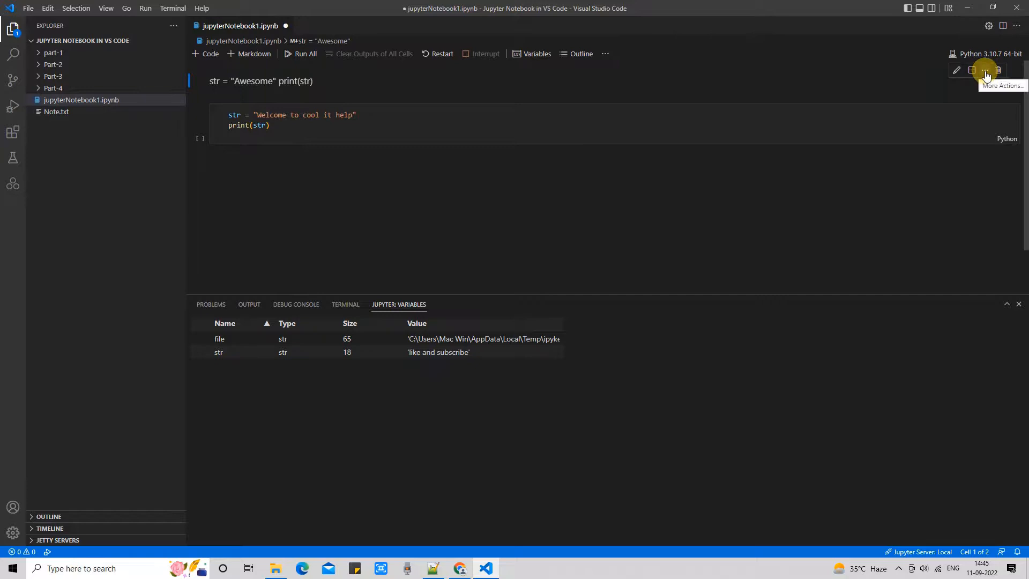
left_click(984, 70)
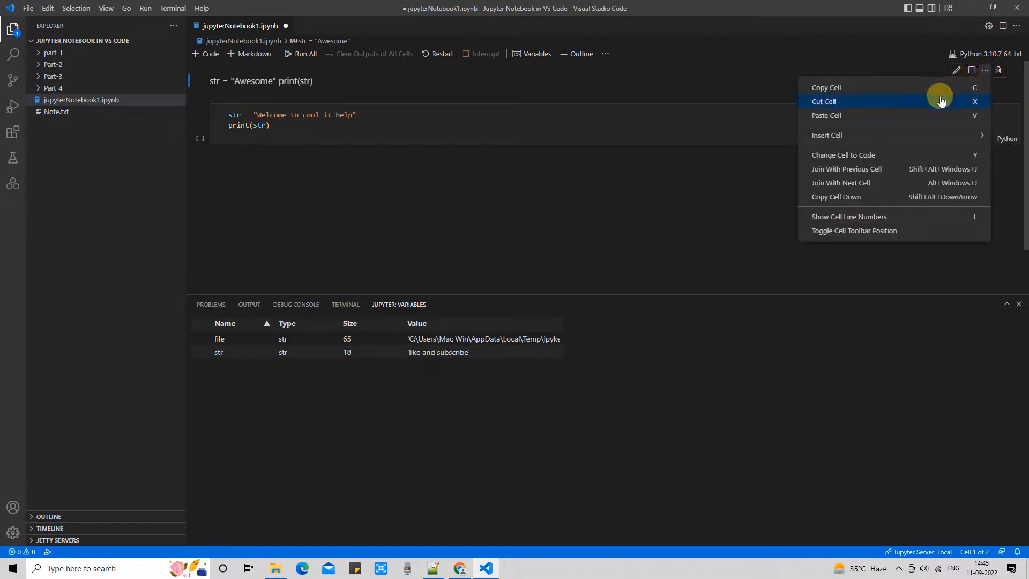
mouse_move(843, 155)
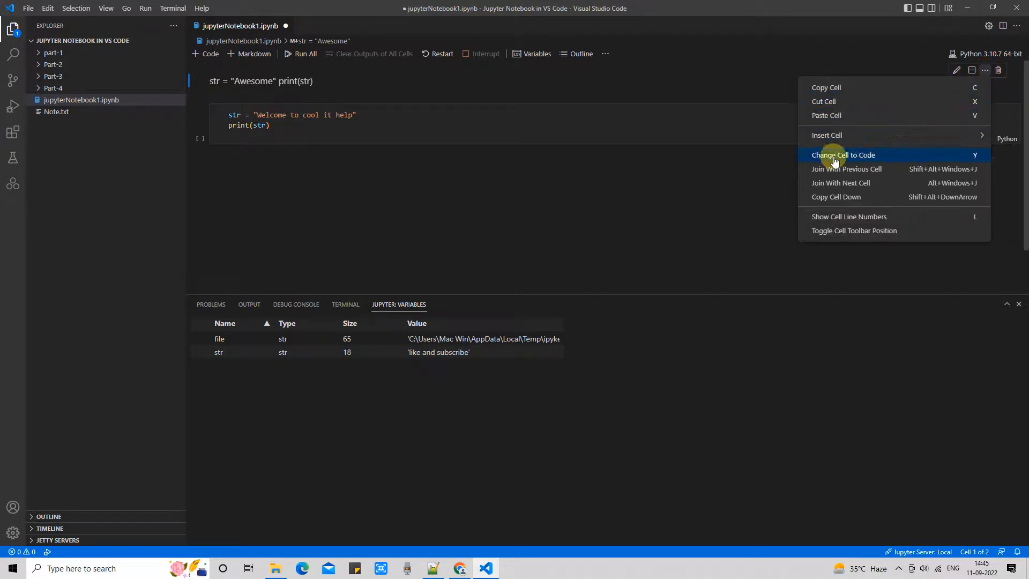
left_click(844, 154)
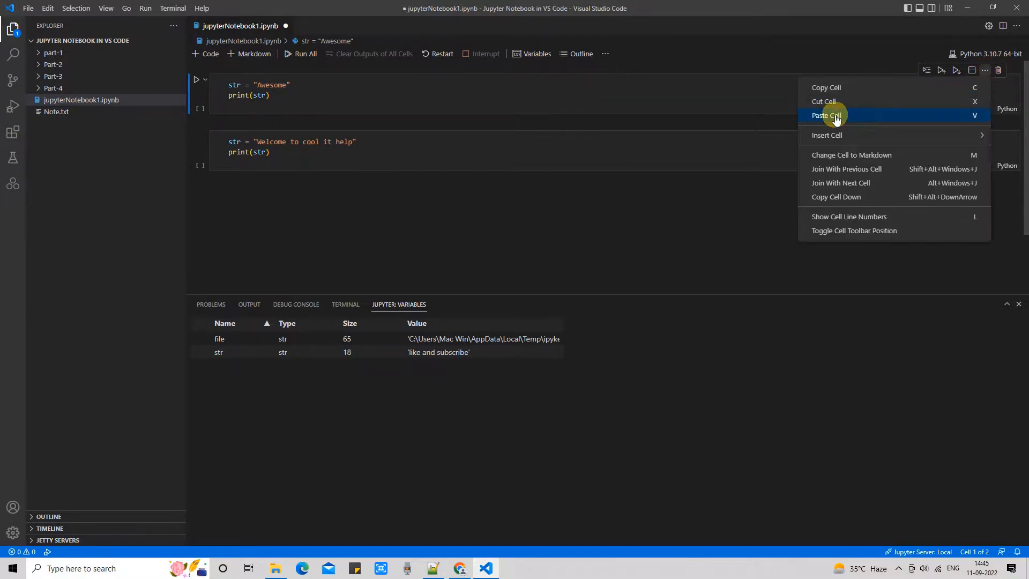
mouse_move(972, 155)
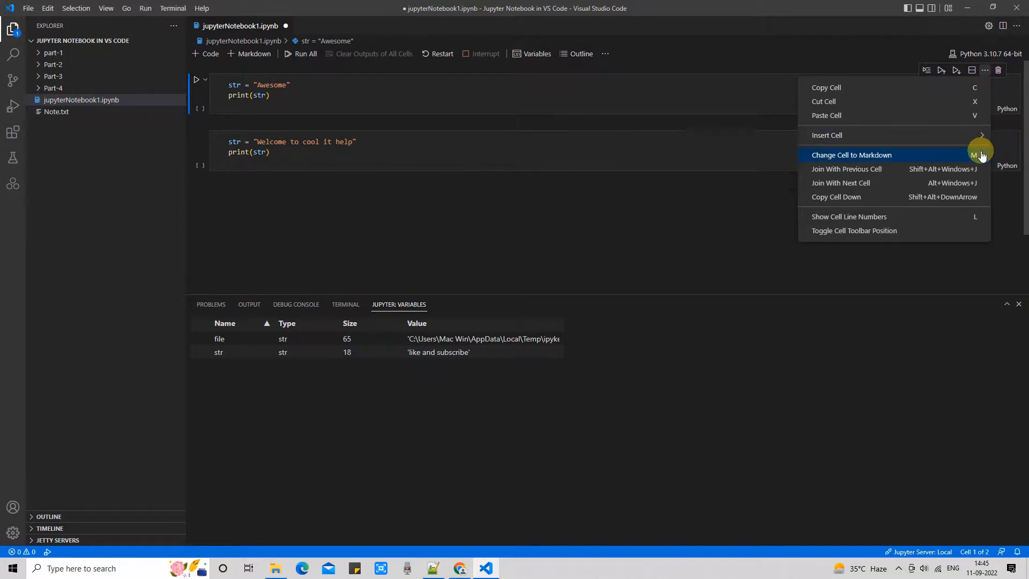
mouse_move(568, 124)
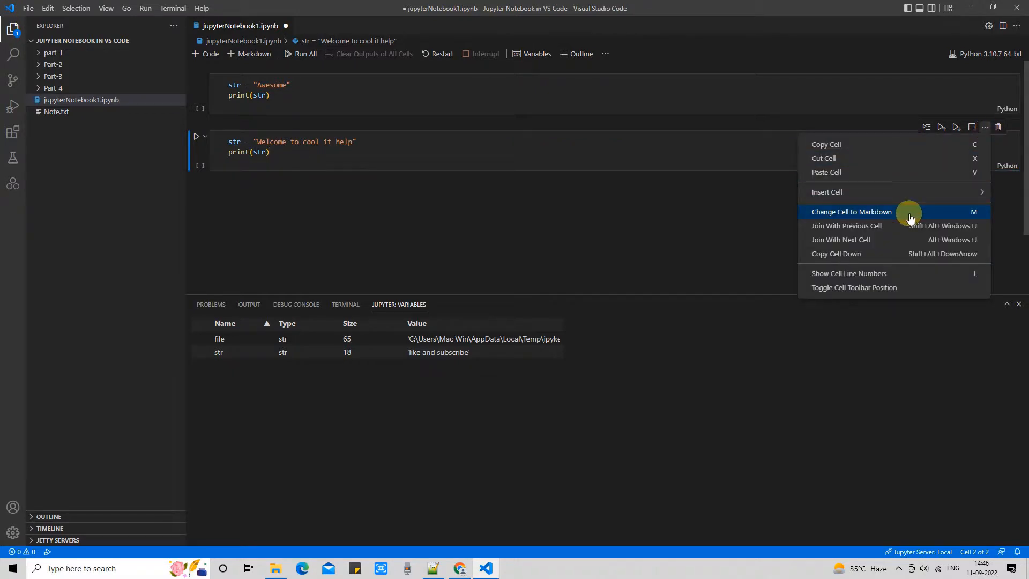
left_click(850, 211)
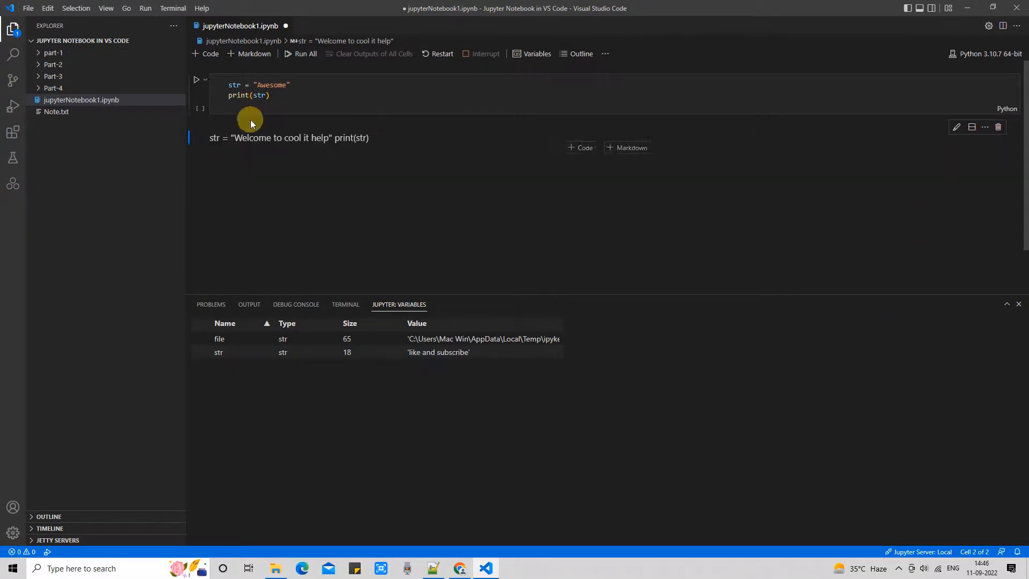
left_click(983, 126)
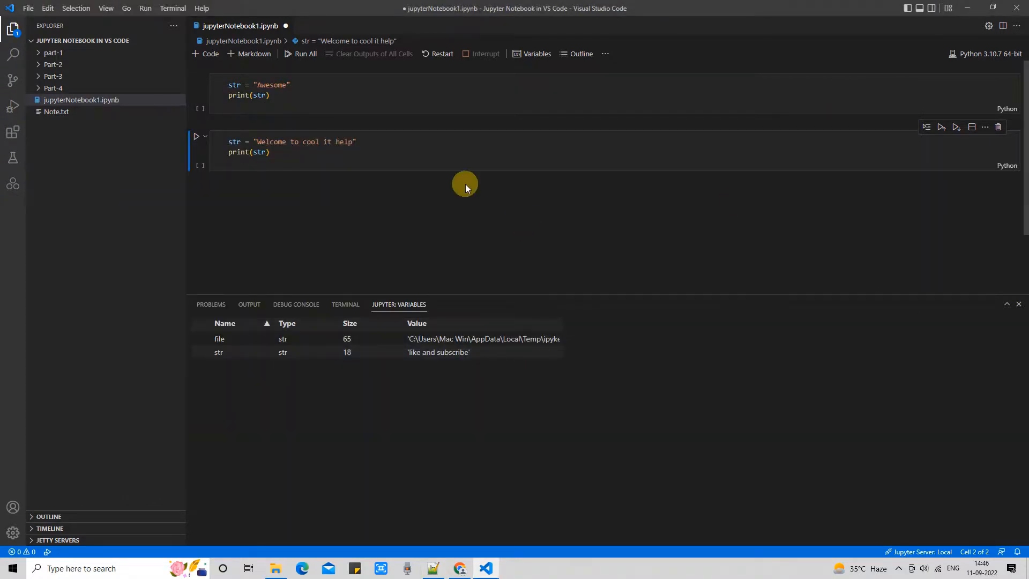
mouse_move(441, 54)
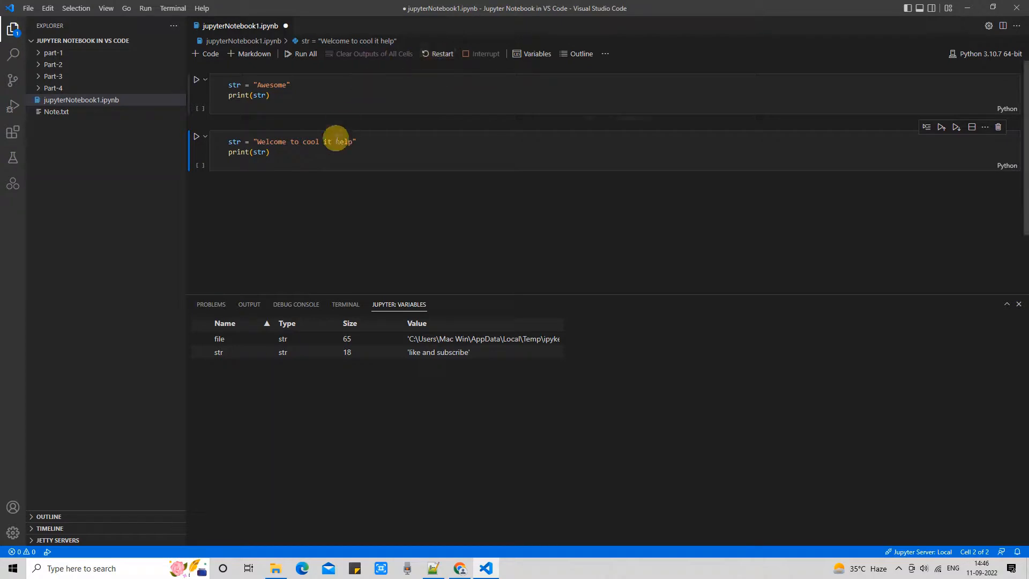
Run all cells to print Awesome and Welcome to cool it help, then restart the kernel clearing variables
left_click(305, 53)
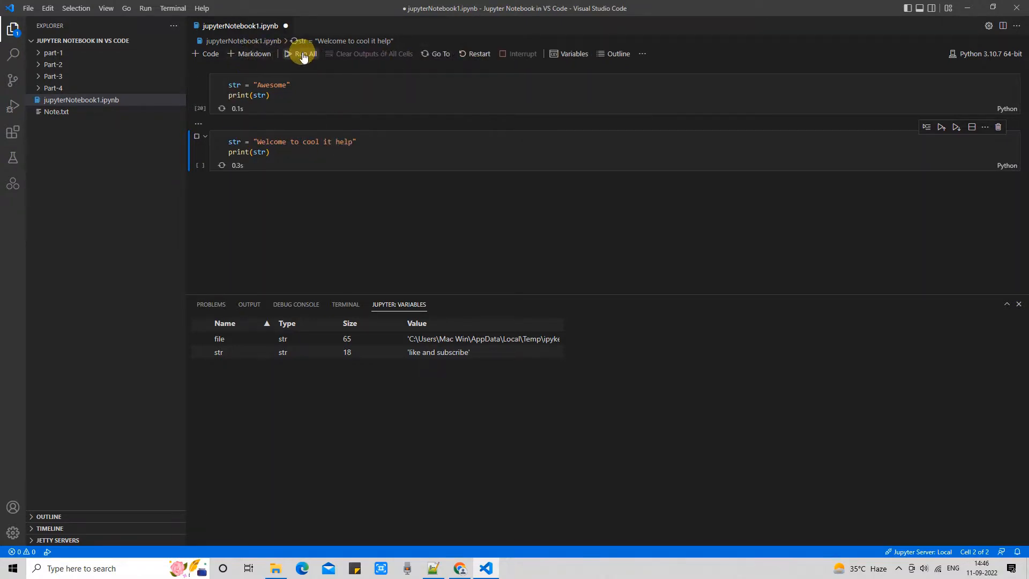
left_click(302, 53)
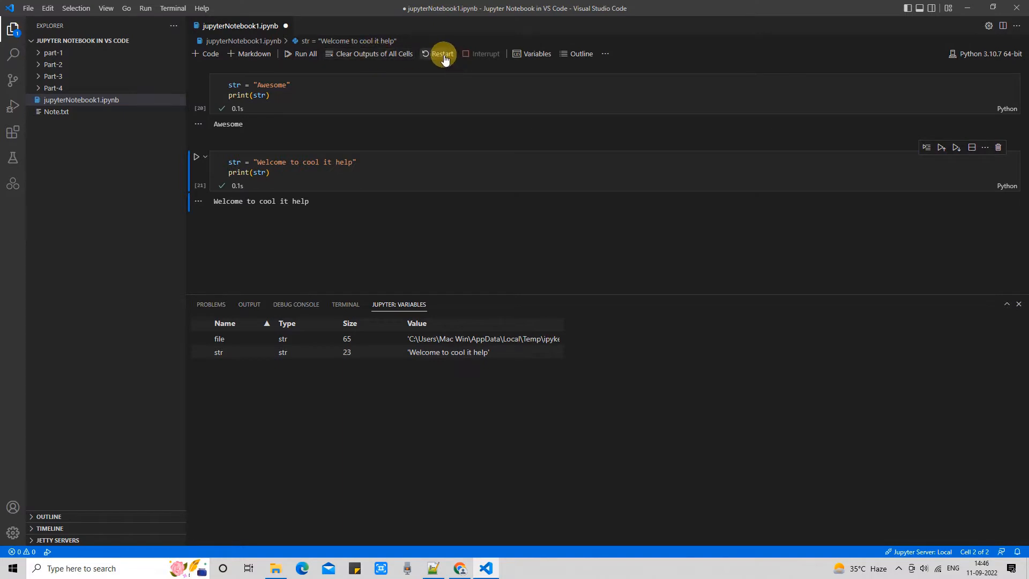
left_click(441, 54)
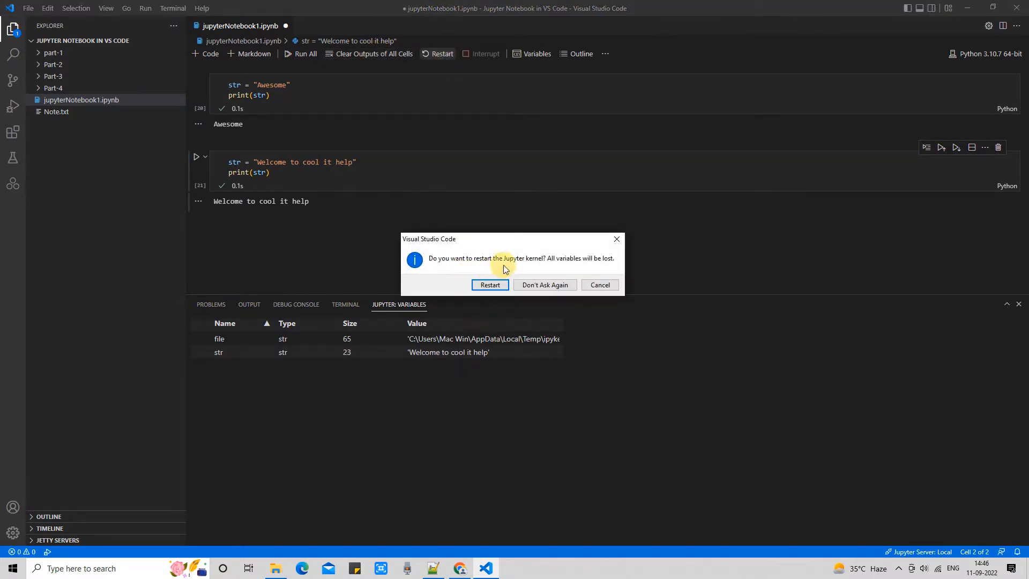
mouse_move(610, 262)
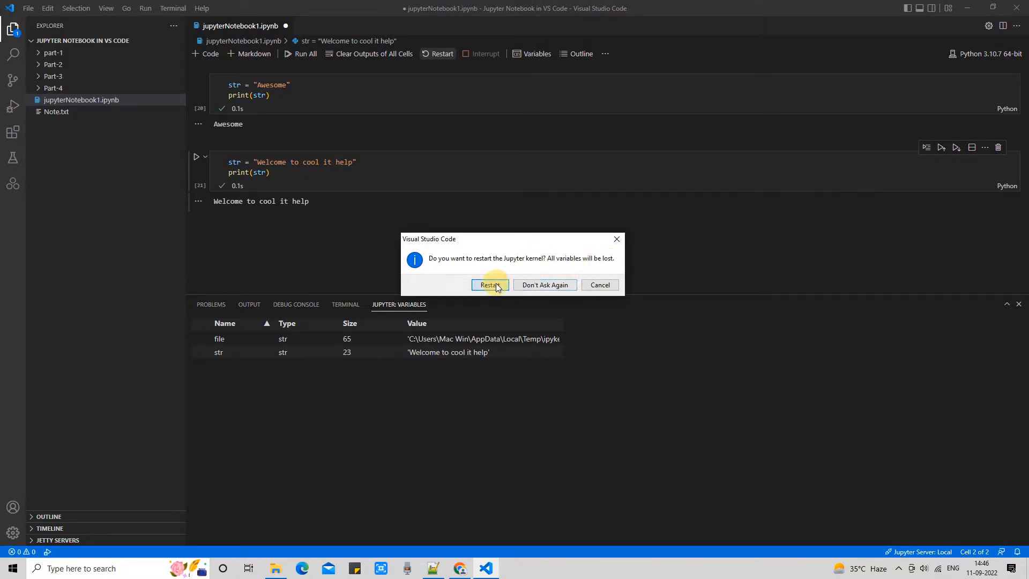
left_click(488, 283)
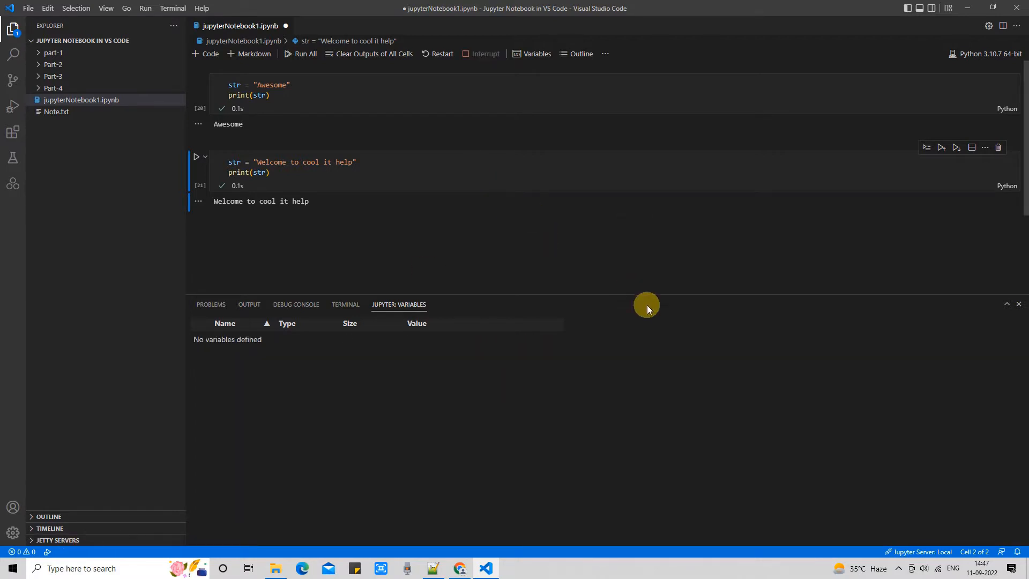
mouse_move(504, 230)
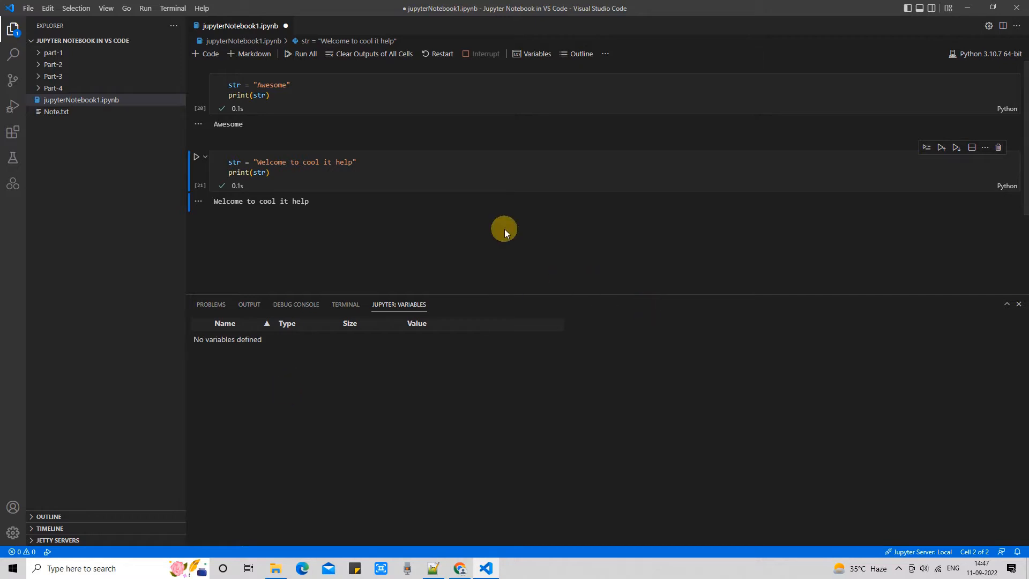
left_click(373, 53)
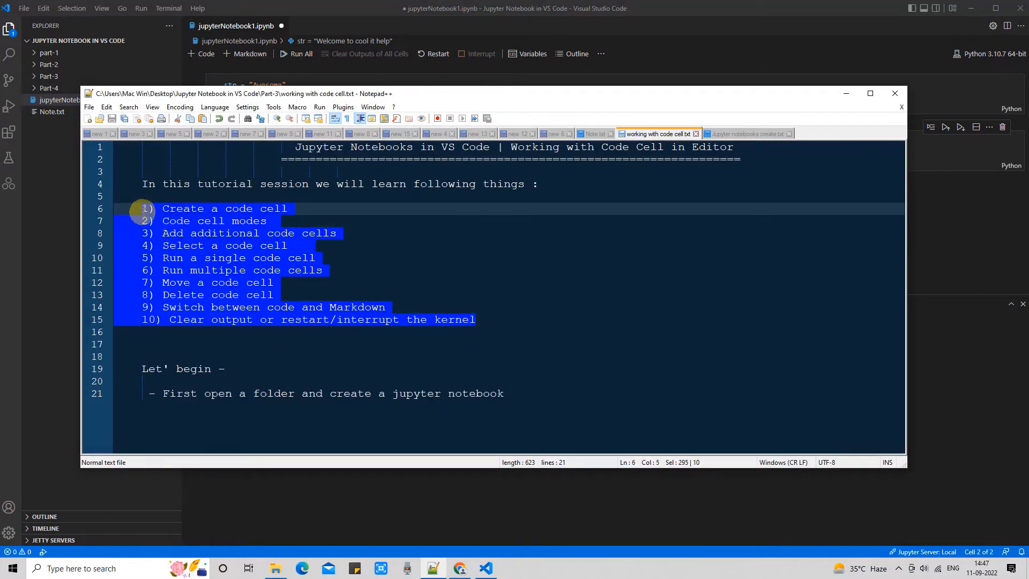
Highlight the ten-item topic list in the Notepad++ tutorial notes
left_click(287, 244)
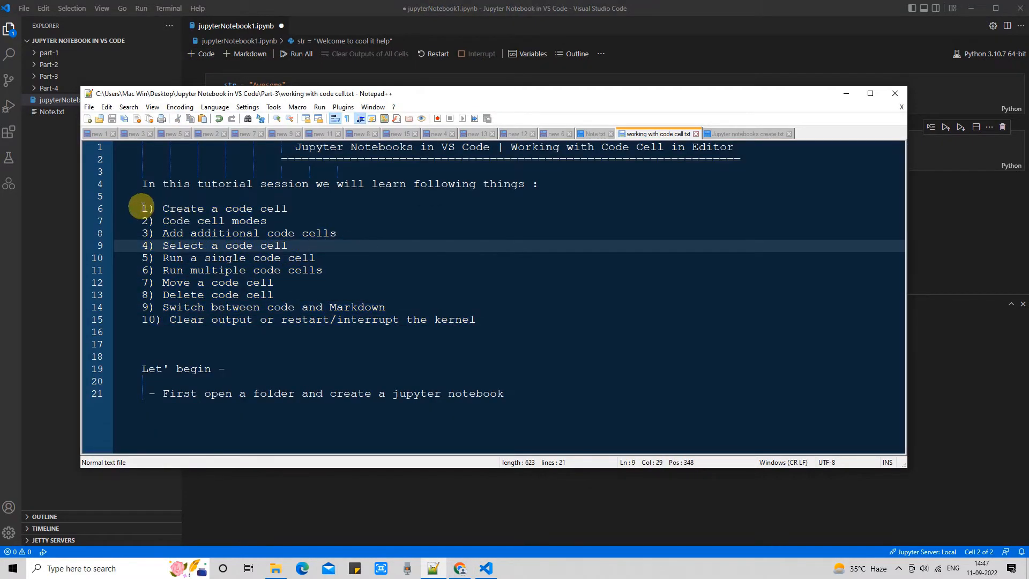
left_click_drag(141, 208, 476, 319)
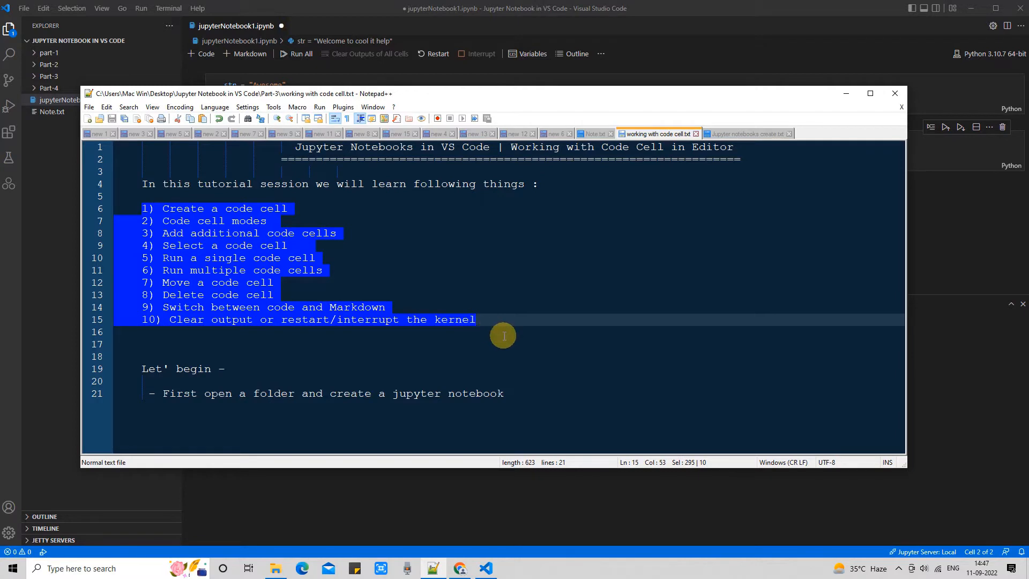